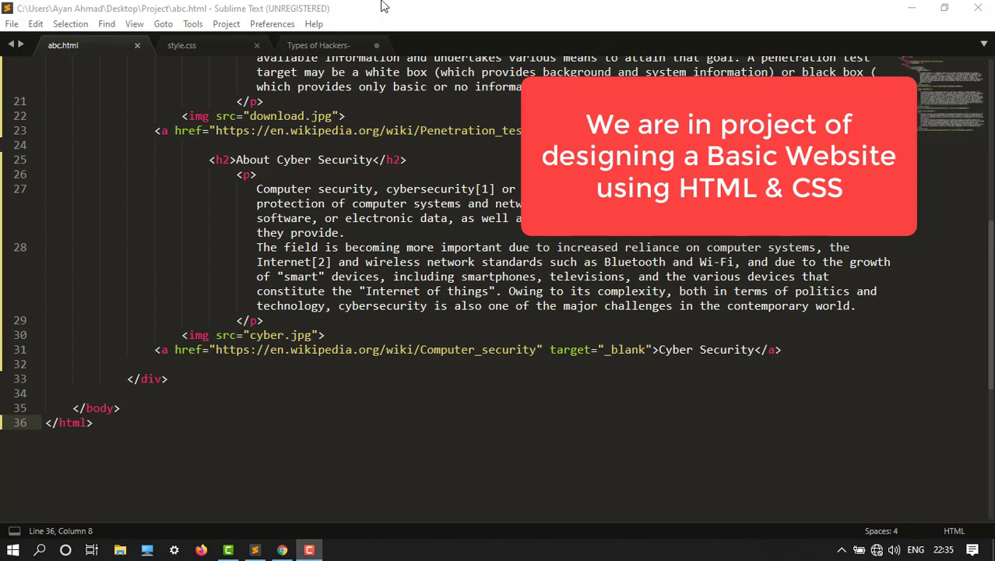
mouse_move(221, 6)
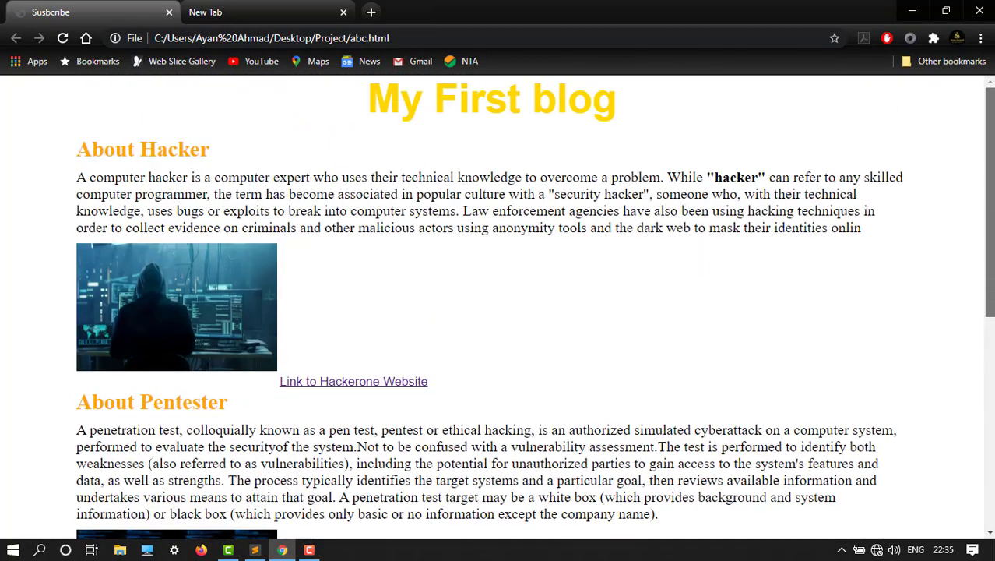
Start an <ol> with a first <li> on new lines below the Cyber Security link.
scroll(down, 3)
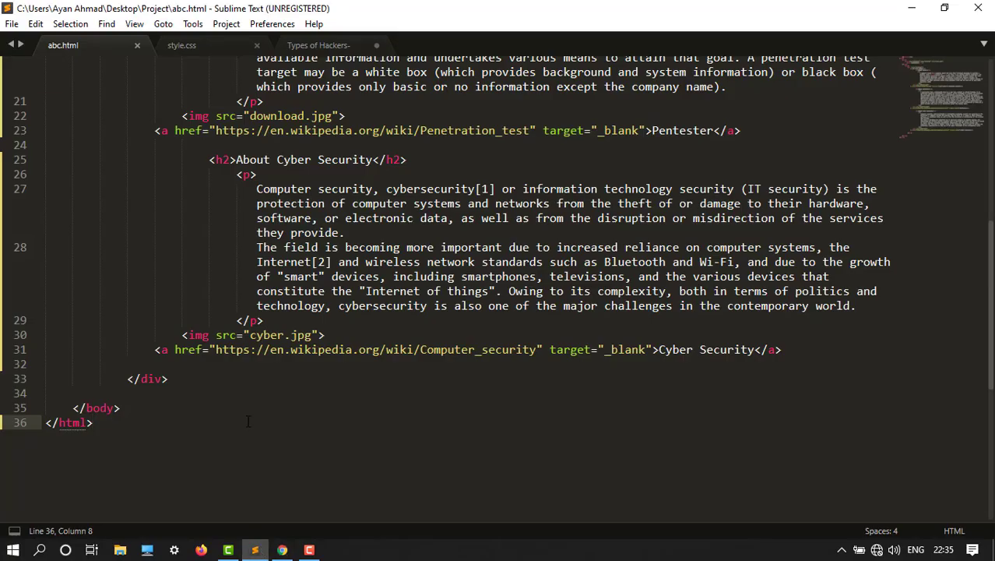
mouse_move(482, 380)
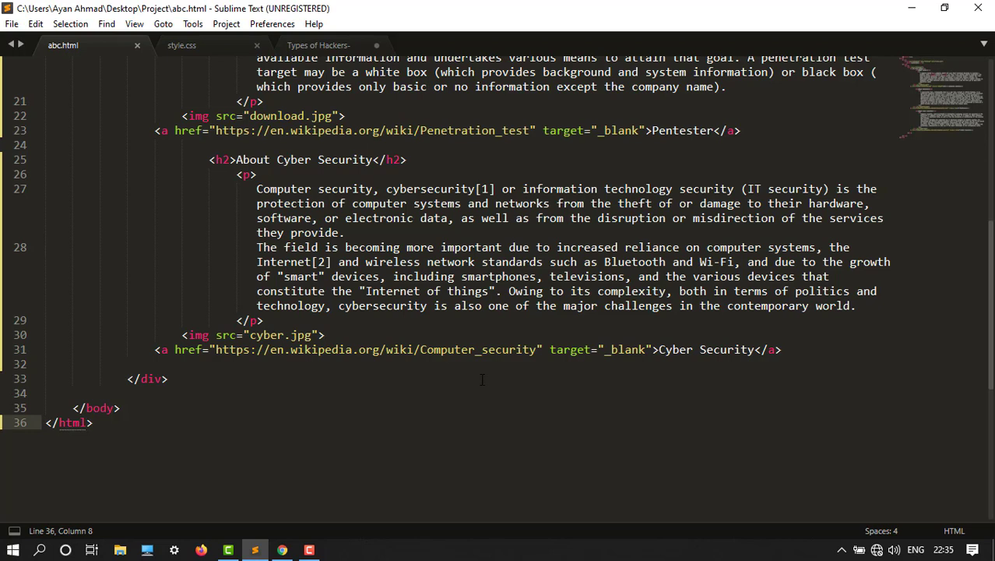
mouse_move(819, 357)
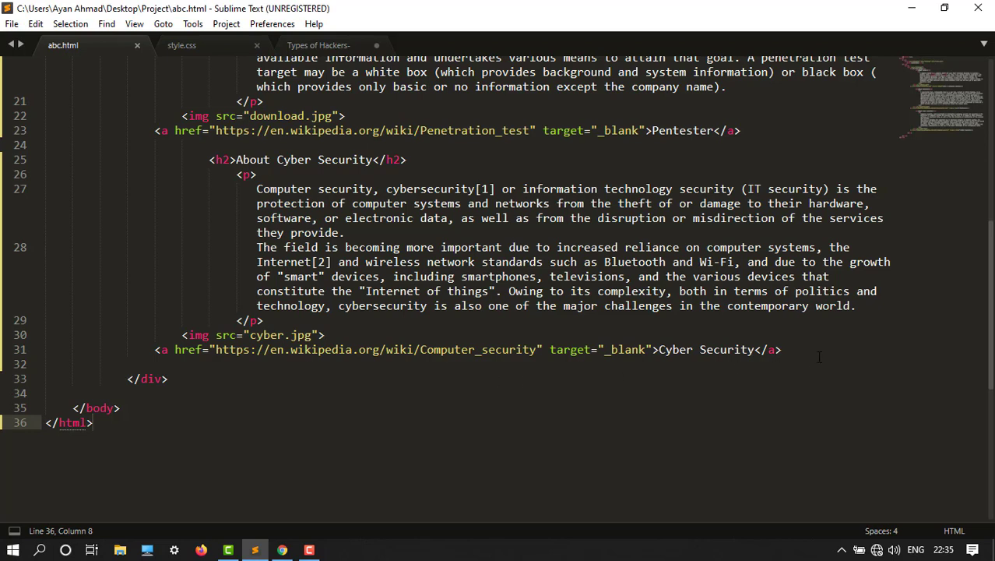
click(782, 349)
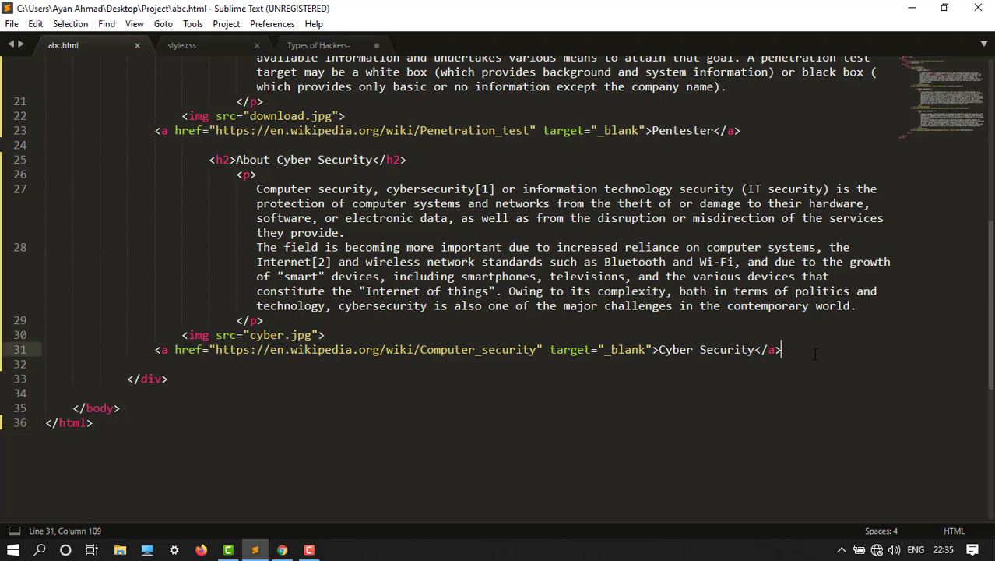
key(enter)
text(<ol></ol>)
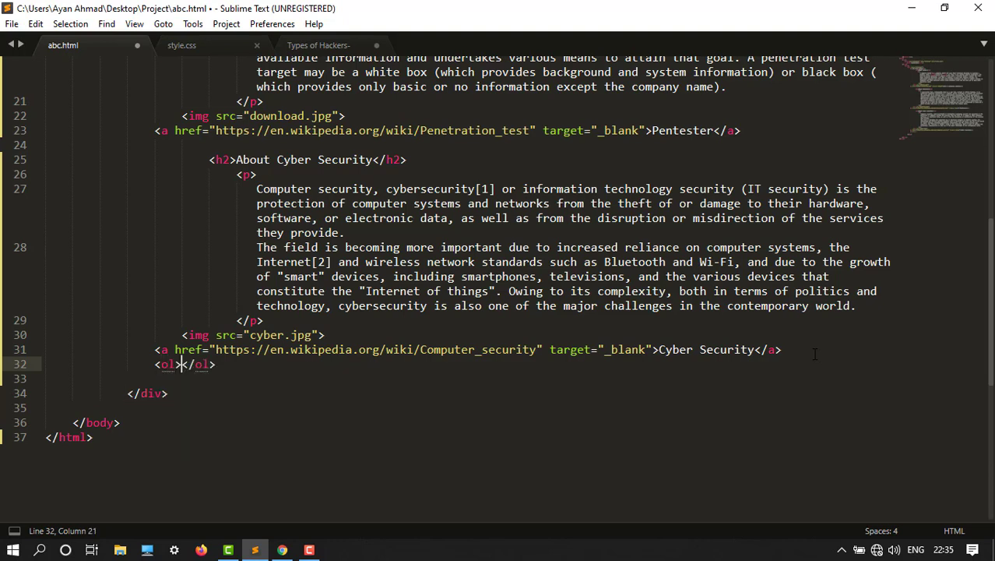
key(enter)
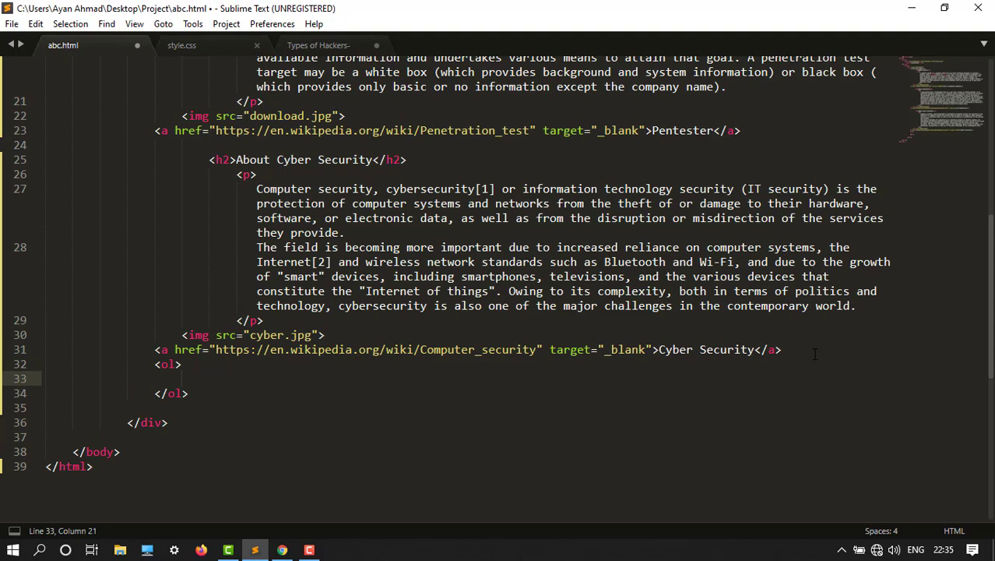
text(<li></li>)
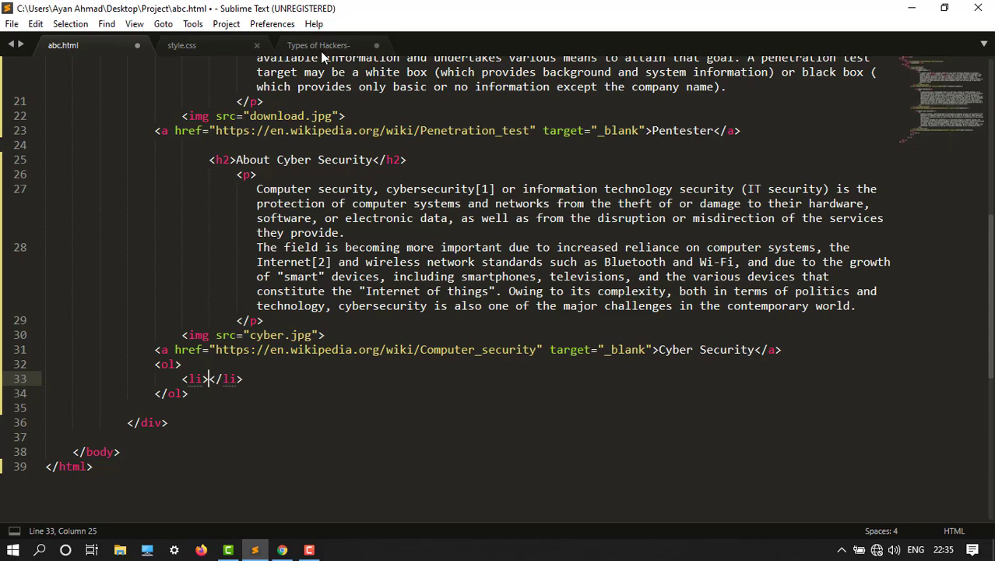
Fill the first list item with White Hat Hackers taken from the Types of Hackers notes.
click(317, 44)
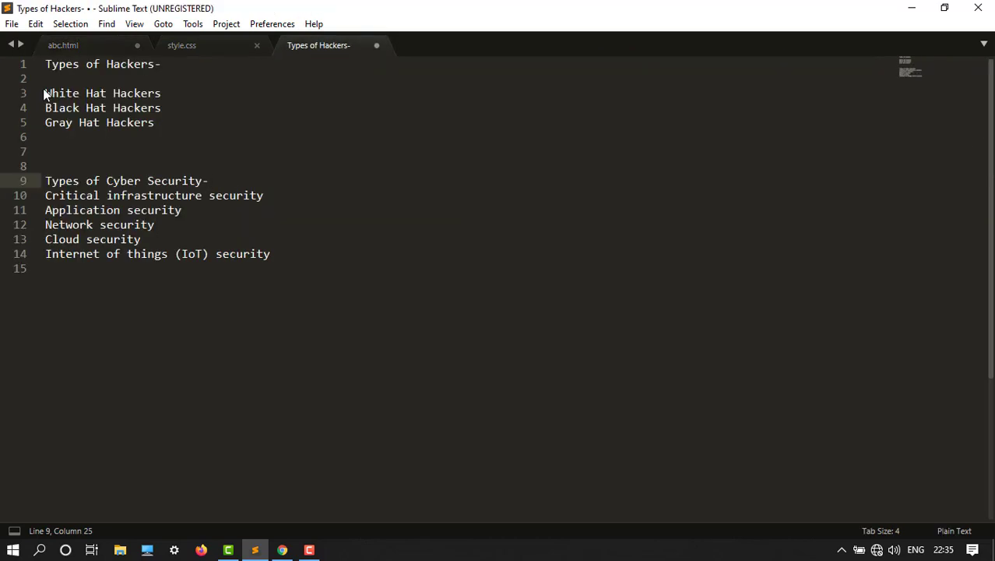
drag(45, 93, 45, 108)
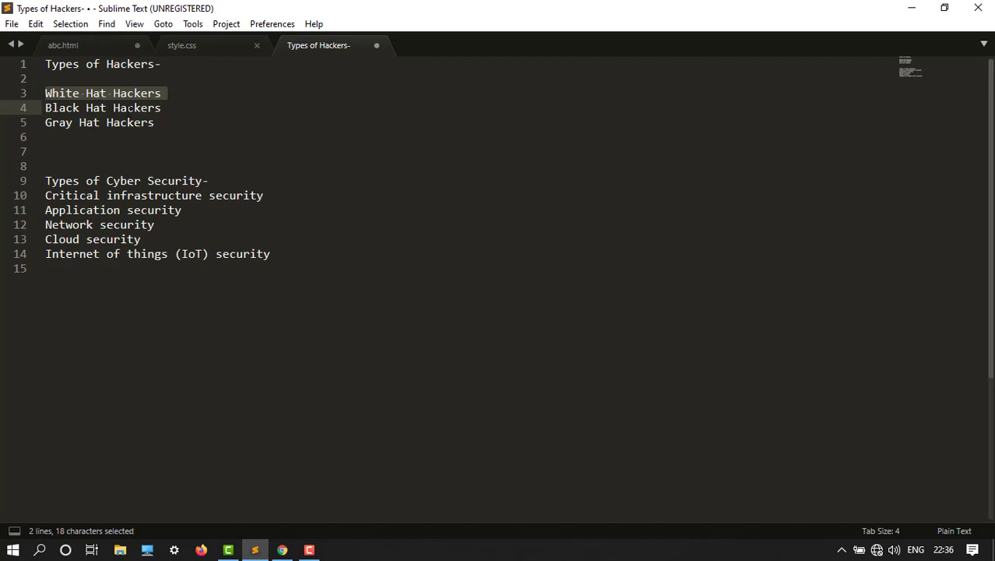
click(63, 44)
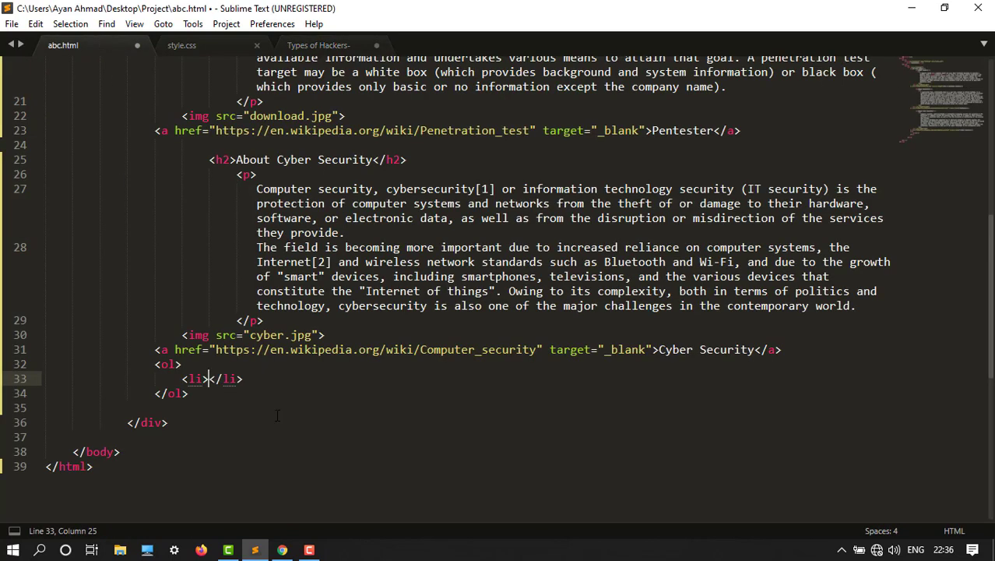
text(White Hat Hackers)
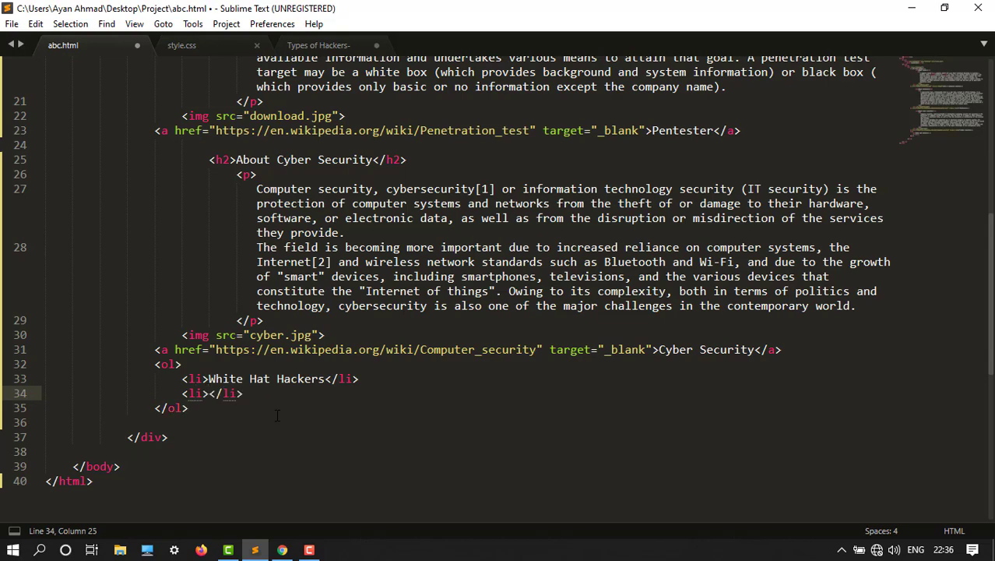
Add the Black Hat Hackers and Gray Hat Hackers items from the notes and save abc.html.
click(181, 44)
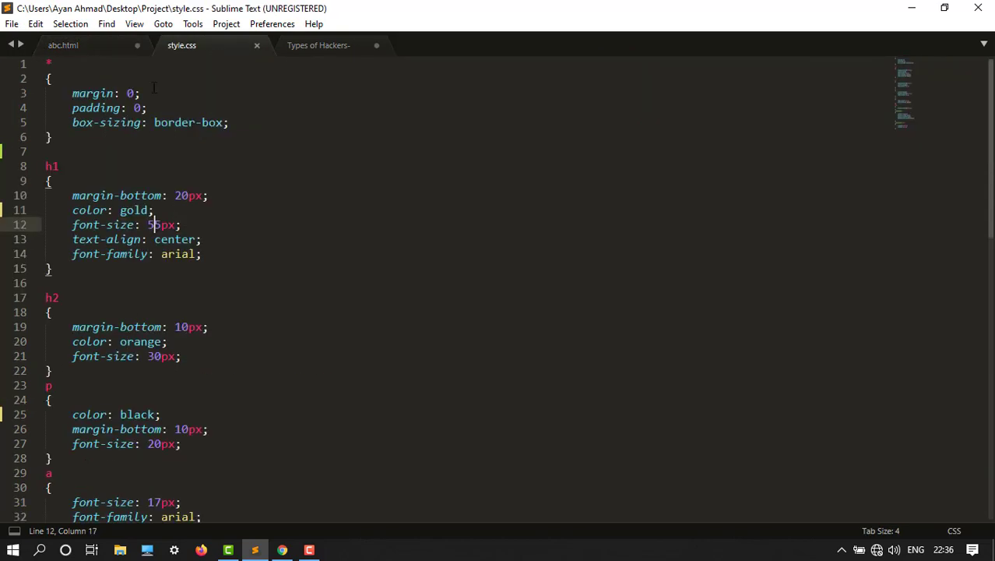
click(318, 44)
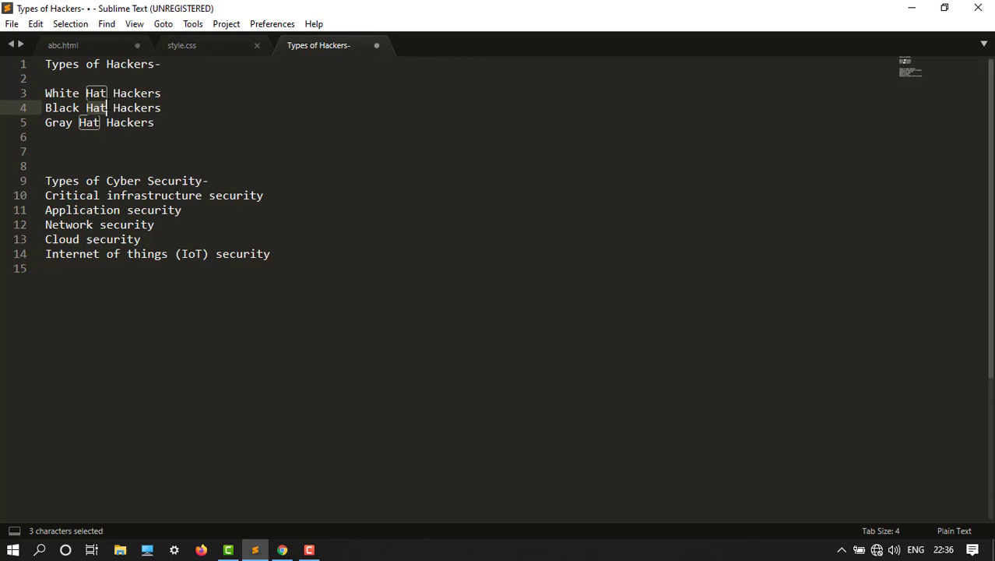
triple_click(101, 108)
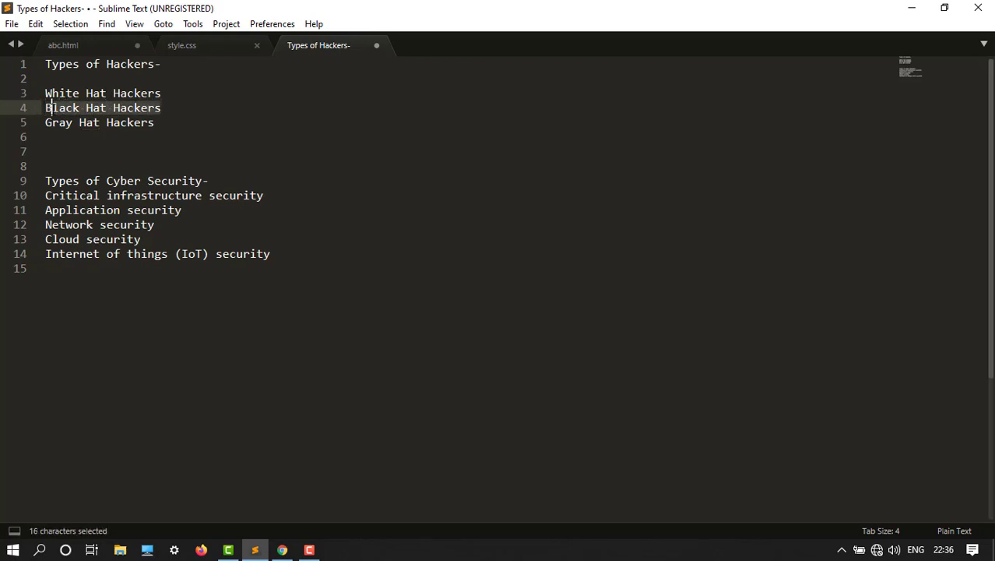
key(ctrl+c)
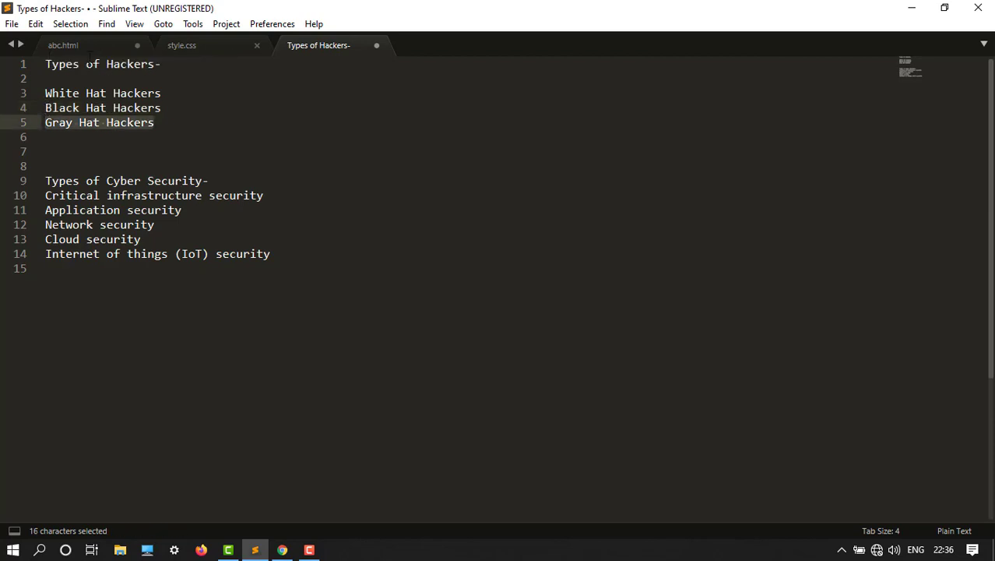
click(62, 43)
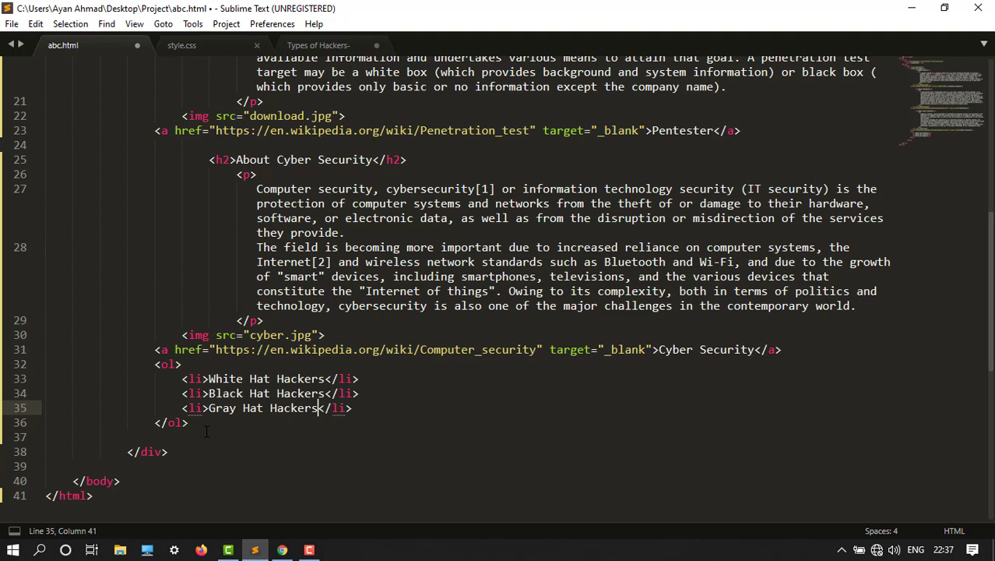
key(ctrl+s)
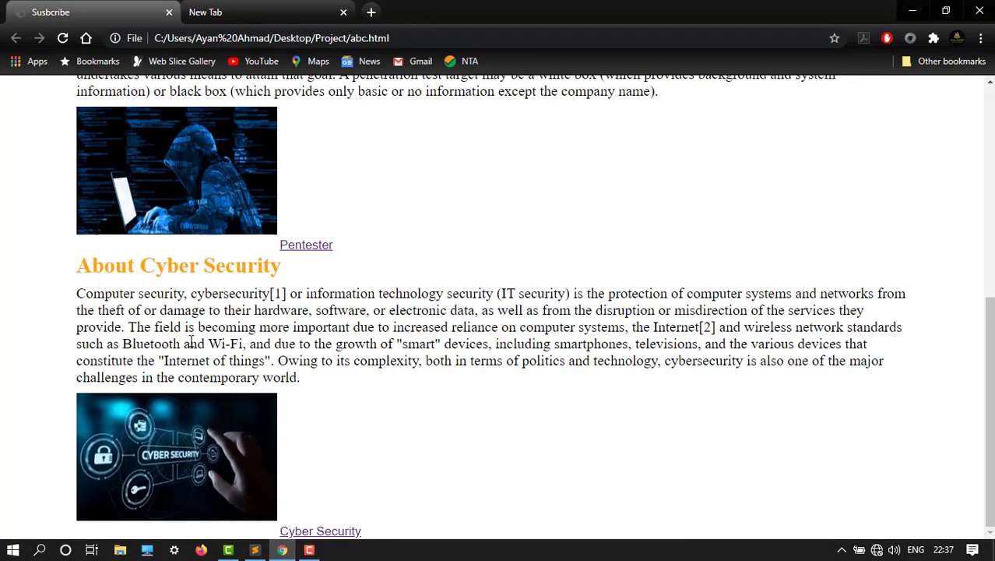
mouse_move(433, 405)
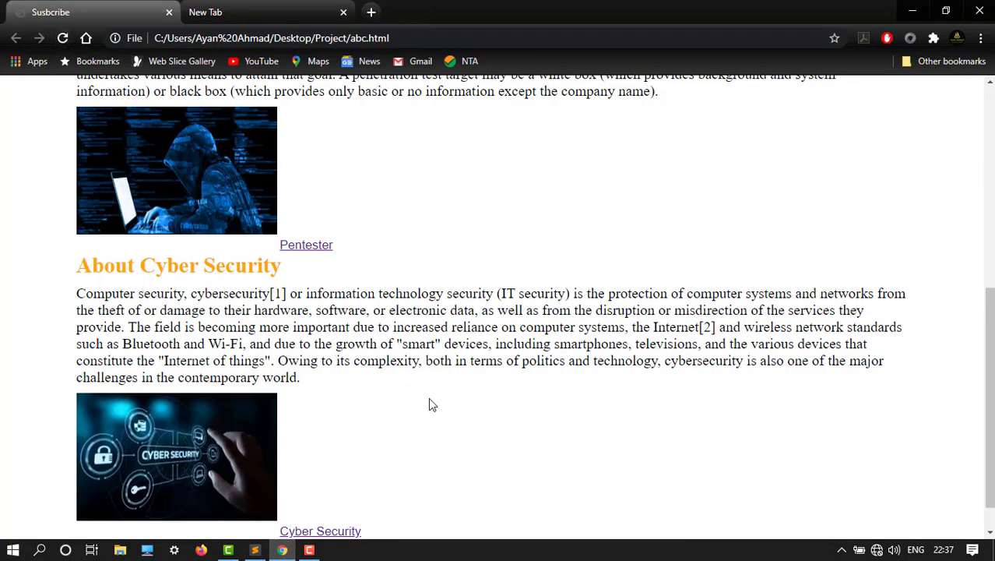
View the numbered hacker list under the Cyber Security link in Chrome, then return to the editor.
scroll(down, 3)
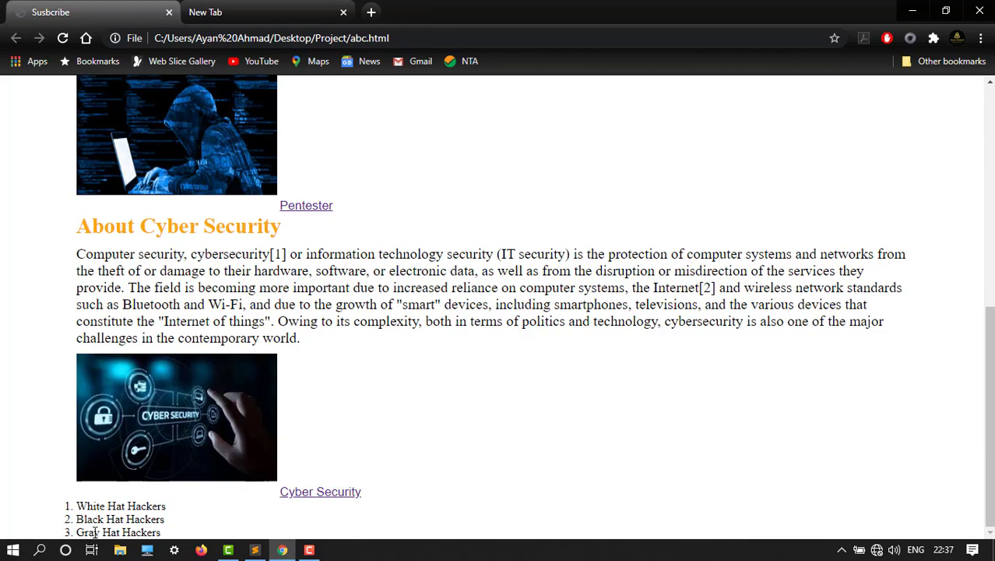
click(119, 550)
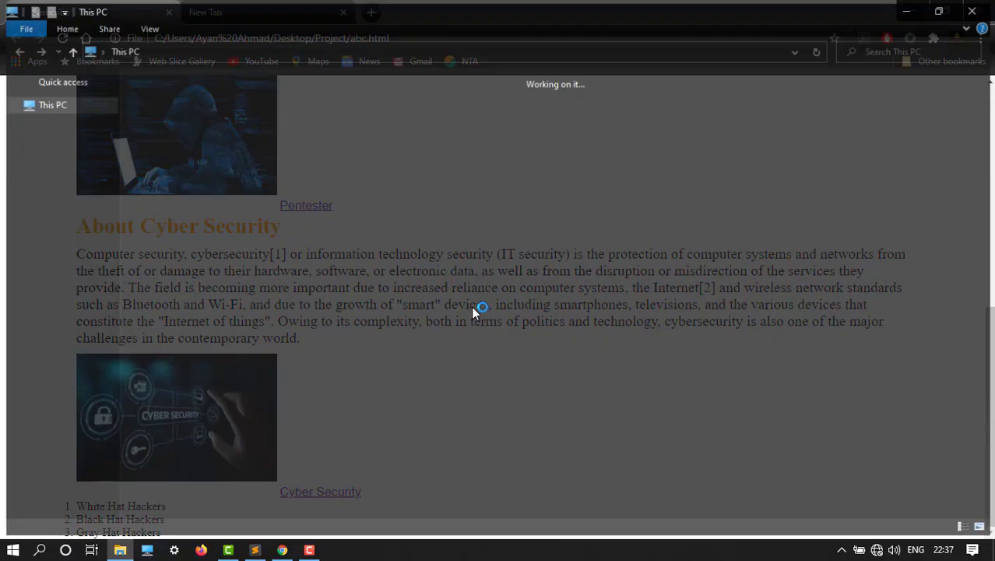
click(254, 550)
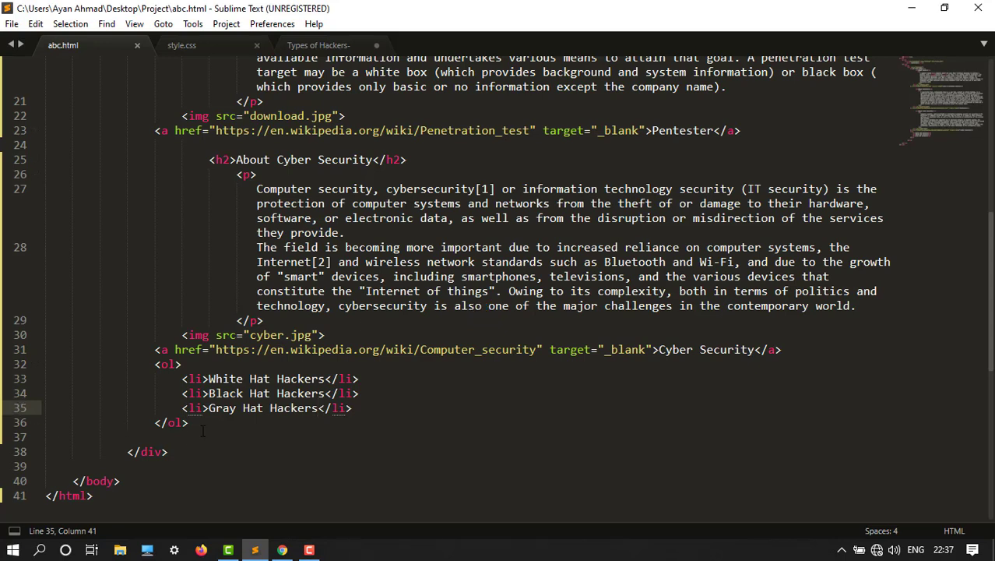
Start a <ul> after the ordered list with Critical infrastructure security as its first item.
key(enter)
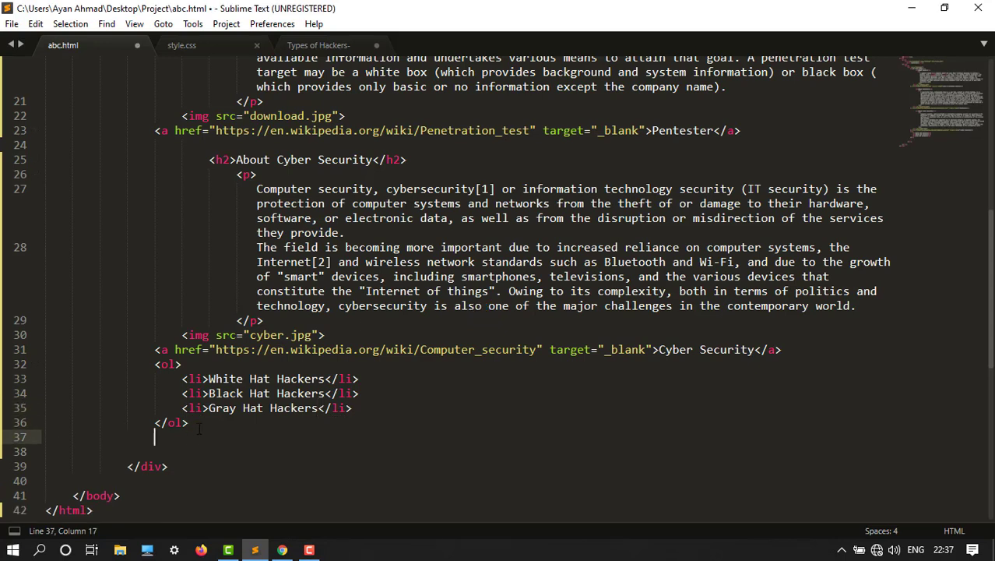
text(<li></li>)
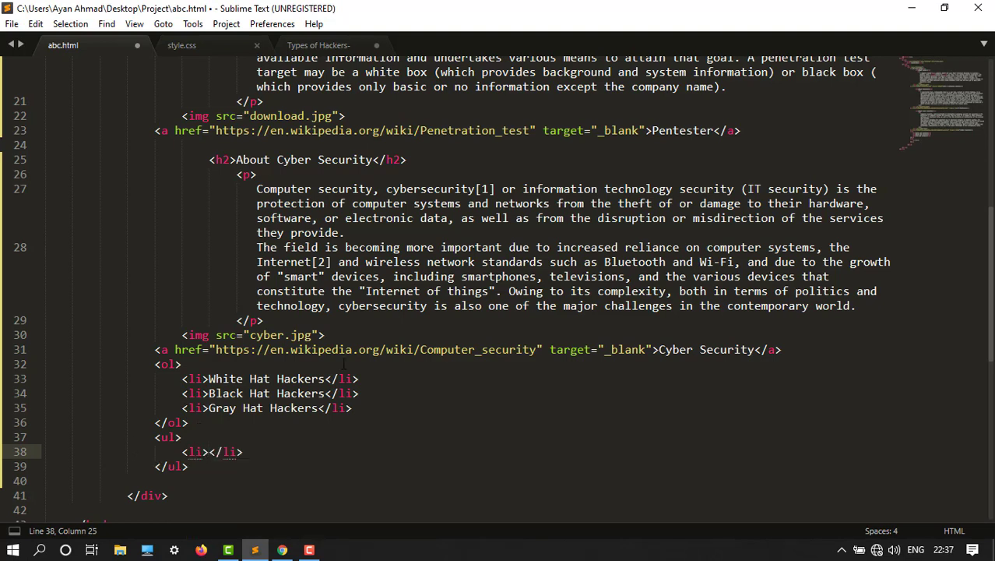
click(317, 44)
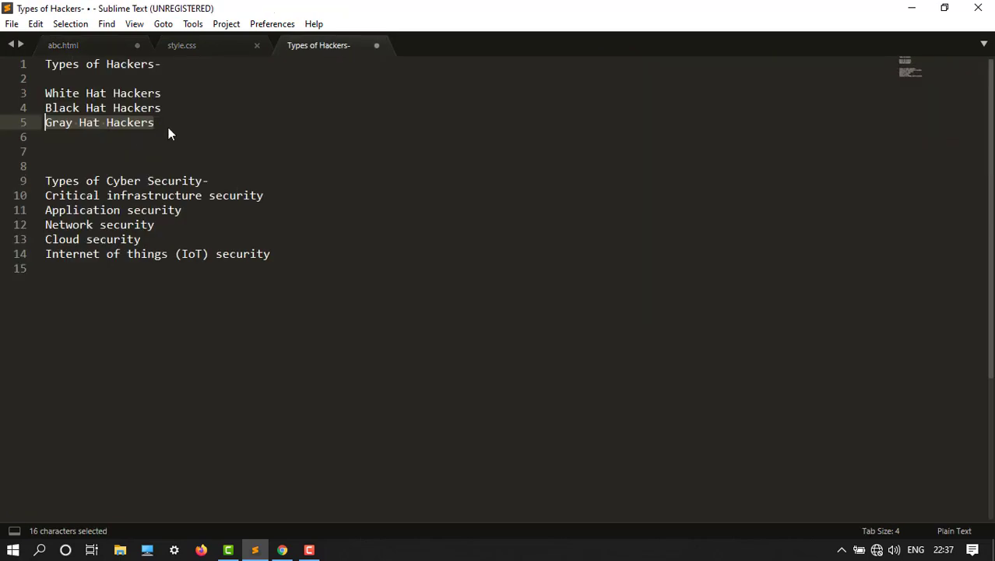
mouse_move(43, 186)
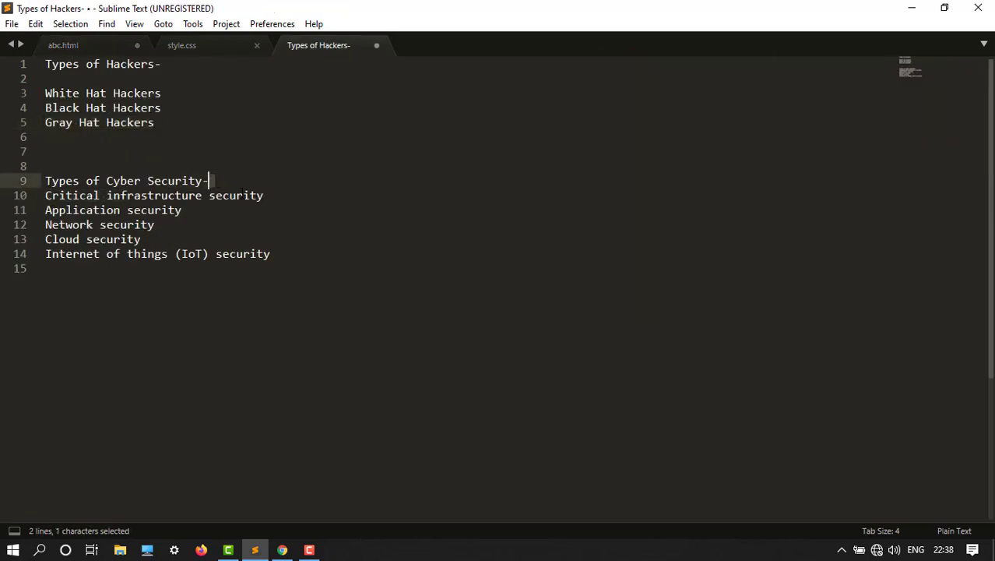
right_click(153, 194)
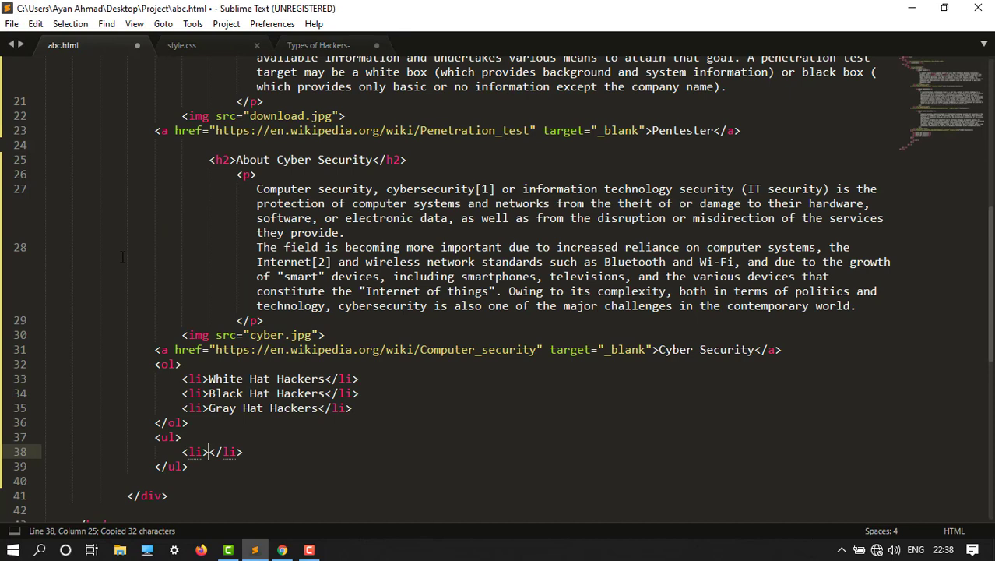
text(Critical infrastructure security)
text(<li></li>)
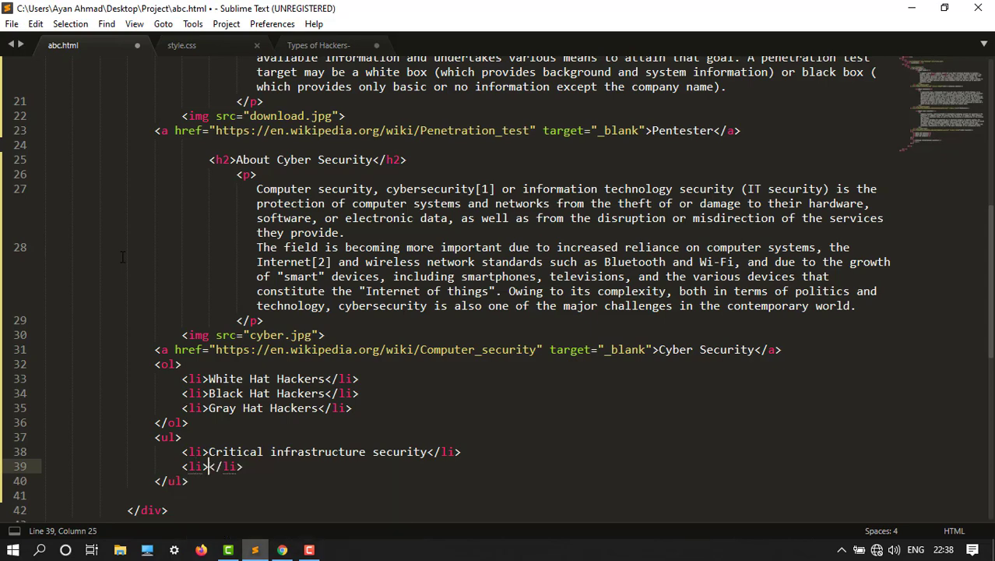
Add the remaining cyber security types, ending with Internet of things (IoT) security, and save.
click(318, 43)
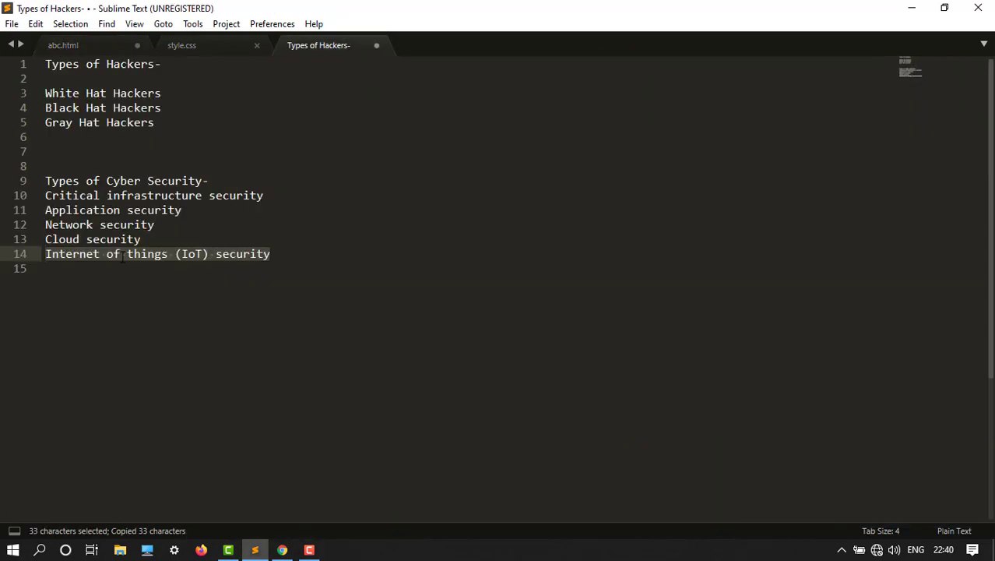
click(62, 44)
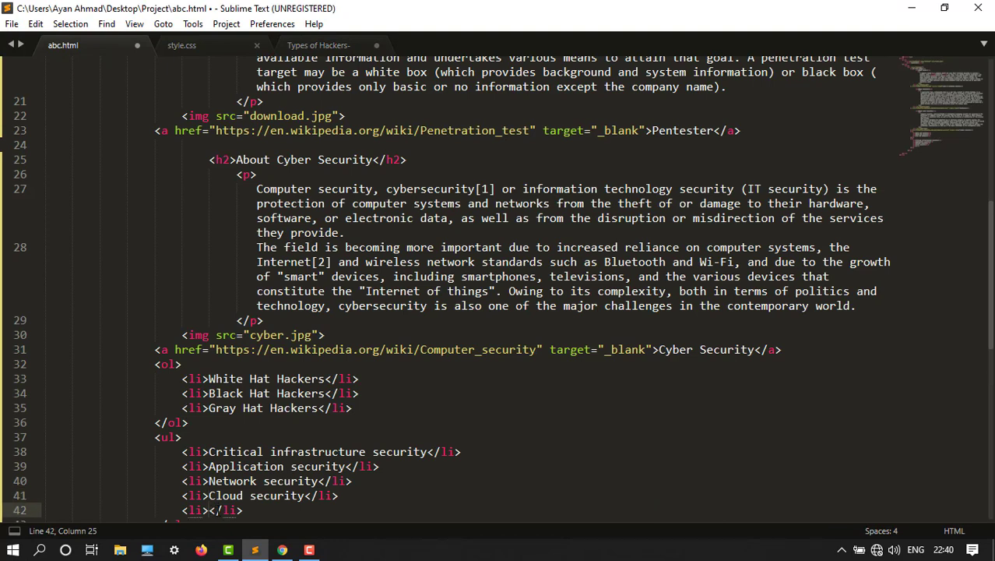
text(Internet of things (IoT) security)
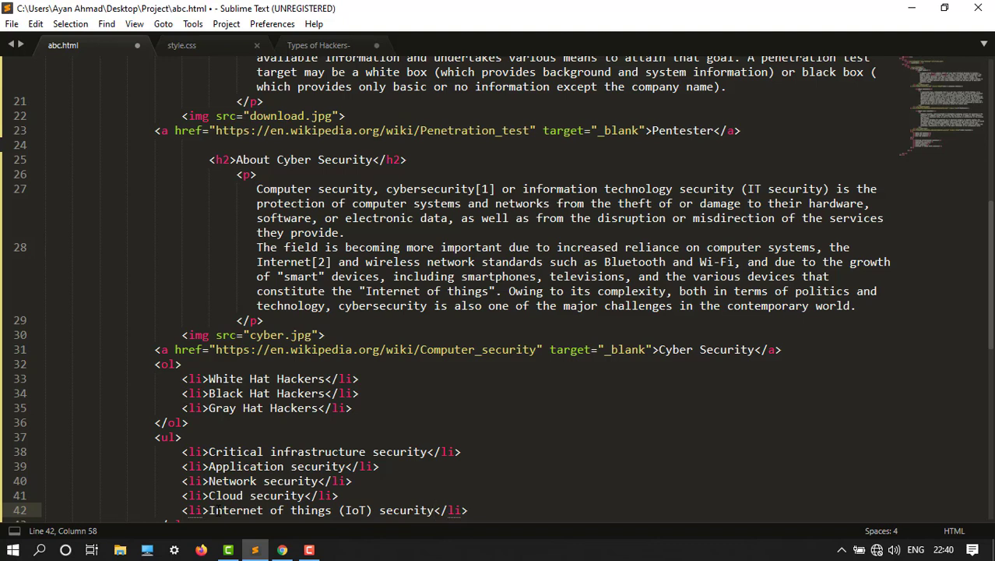
key(ctrl+s)
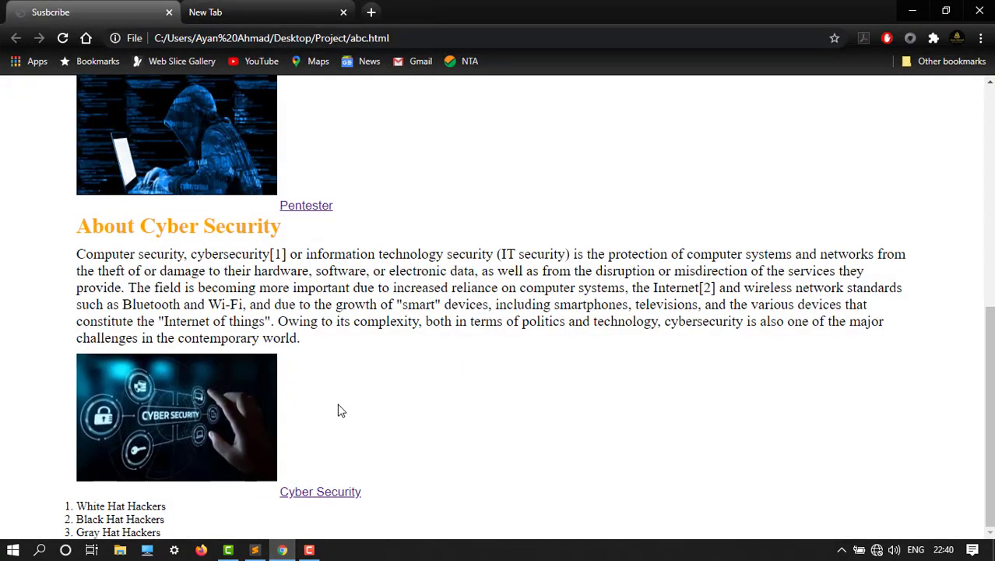
Check the bulleted cyber security list in Chrome, then begin an empty h3 heading above the hackers list.
scroll(down, 3)
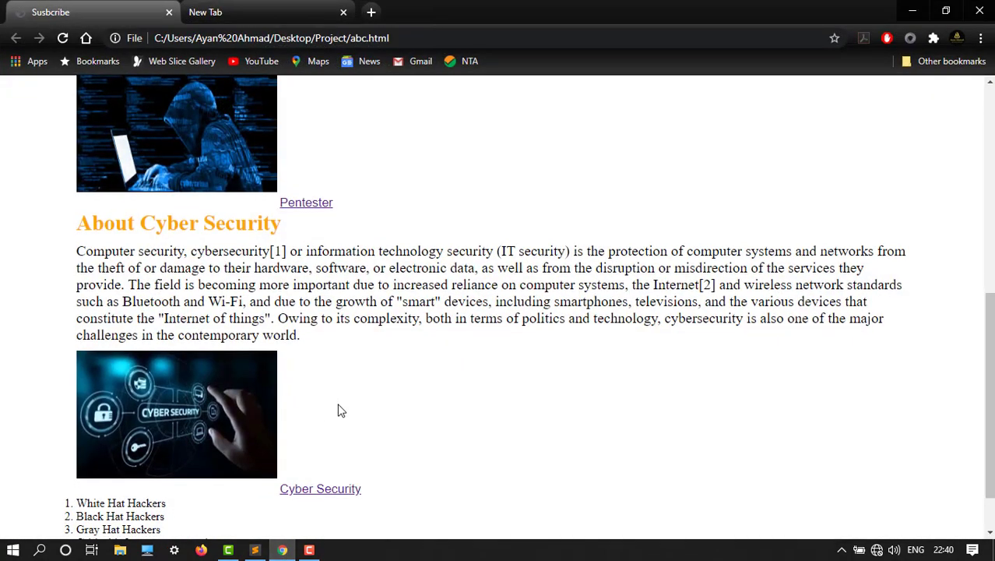
scroll(down, 3)
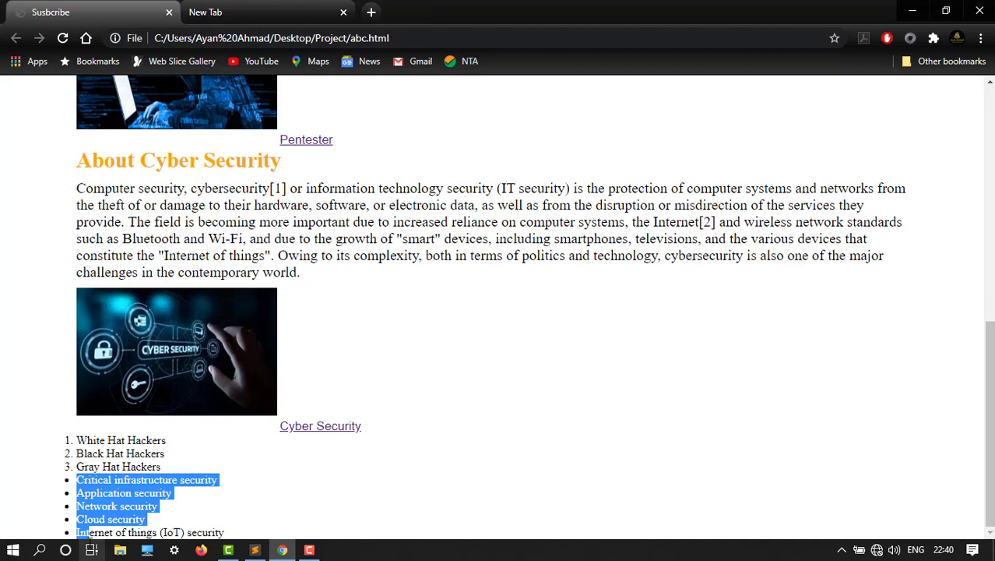
click(279, 531)
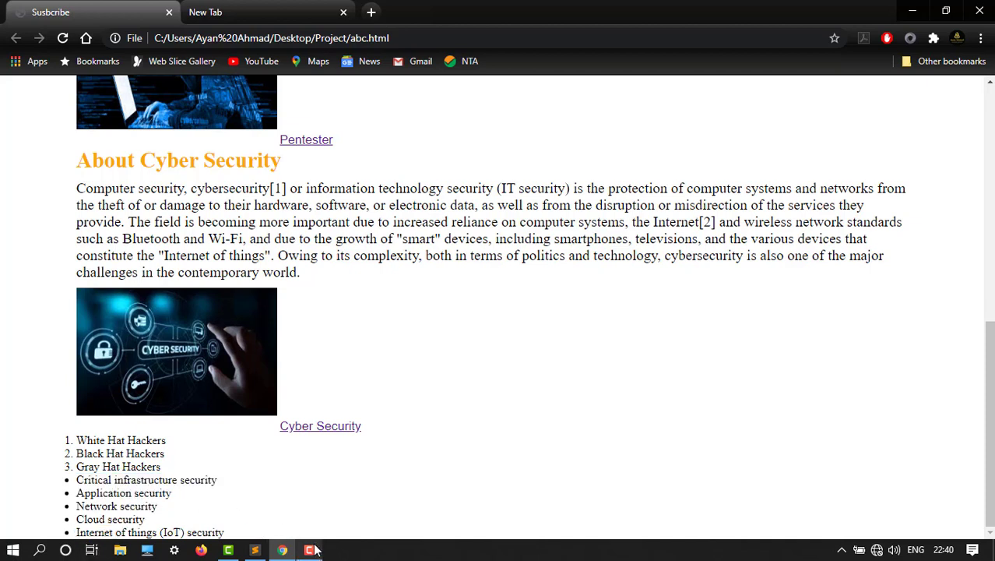
mouse_move(282, 550)
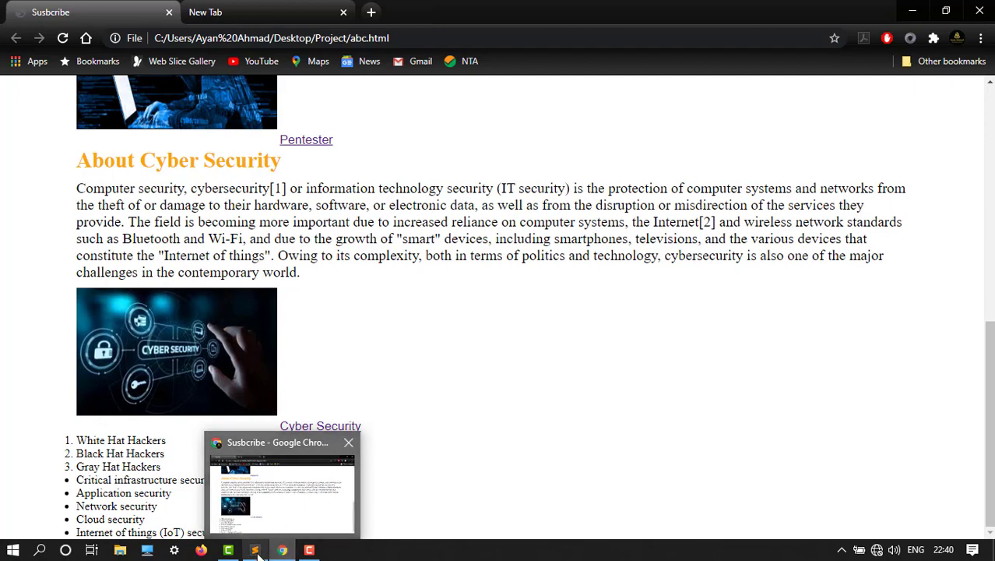
click(256, 550)
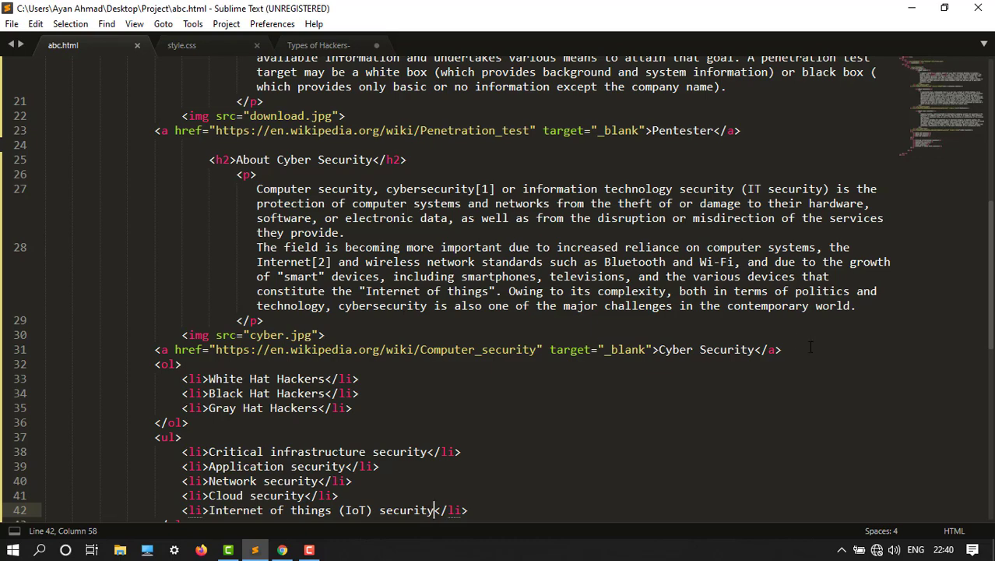
key(enter)
text(<h3></h3>)
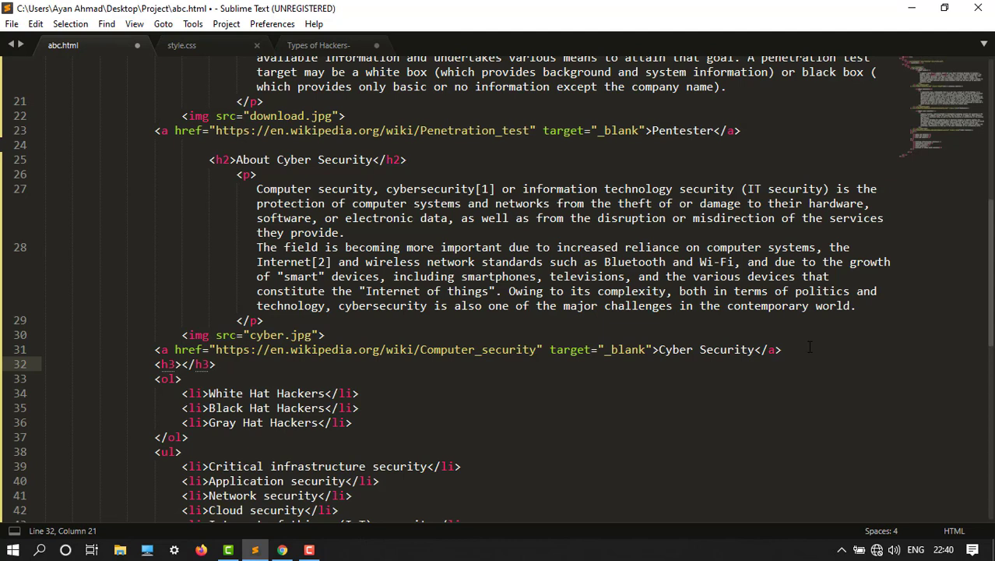
Complete the h3 heading text as Types Of Hackers above the ordered list.
text(Types)
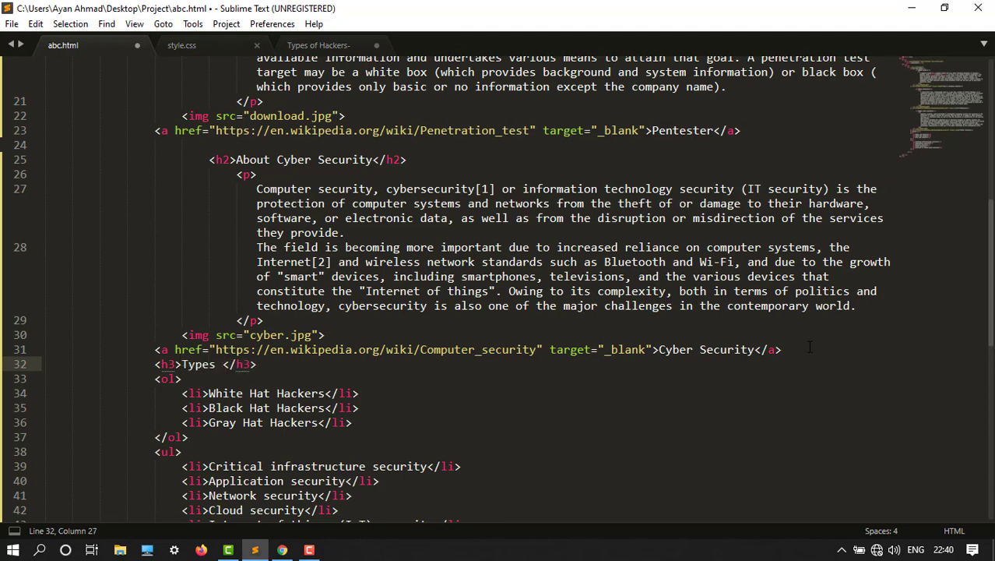
text(f)
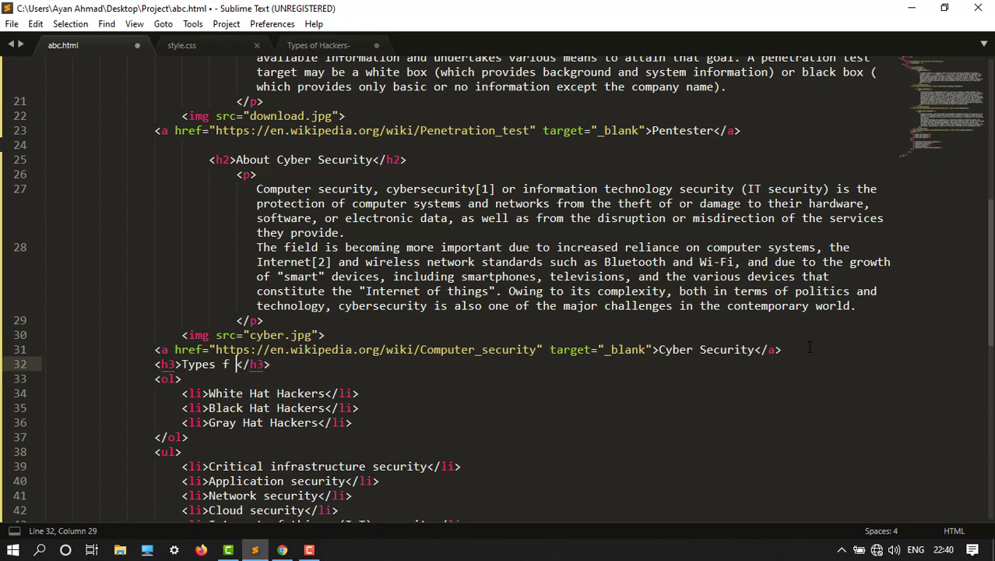
text(O)
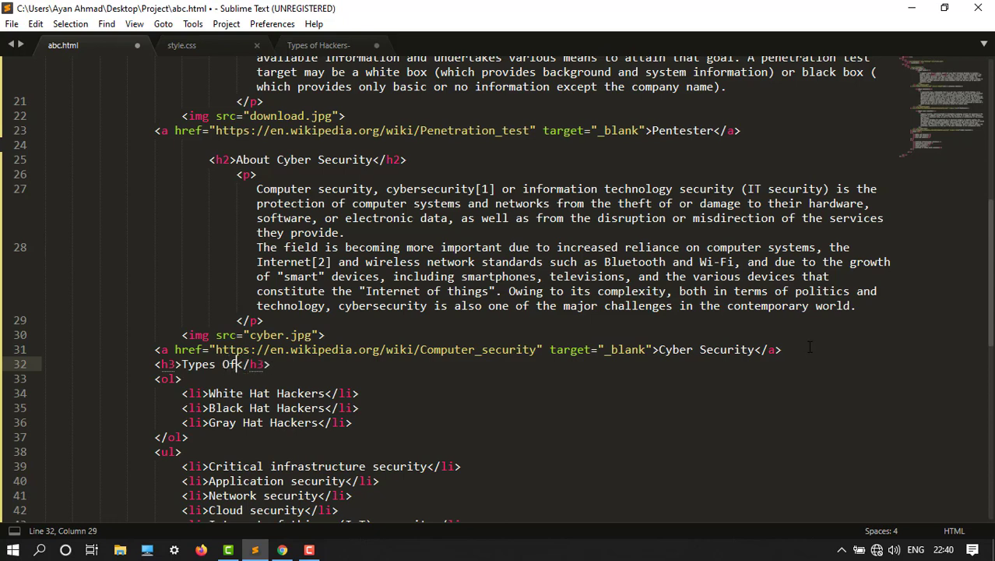
text(Hackers)
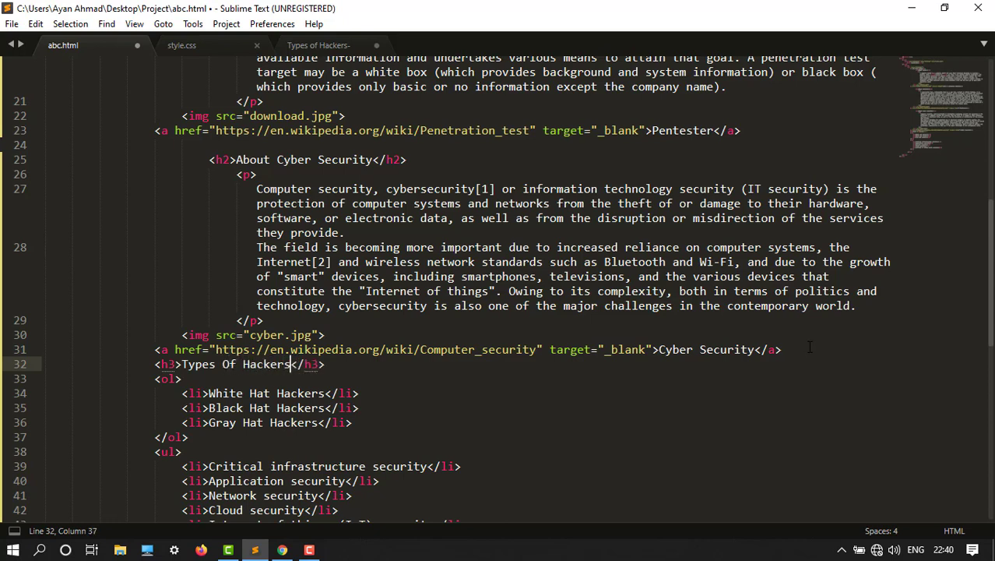
mouse_move(708, 445)
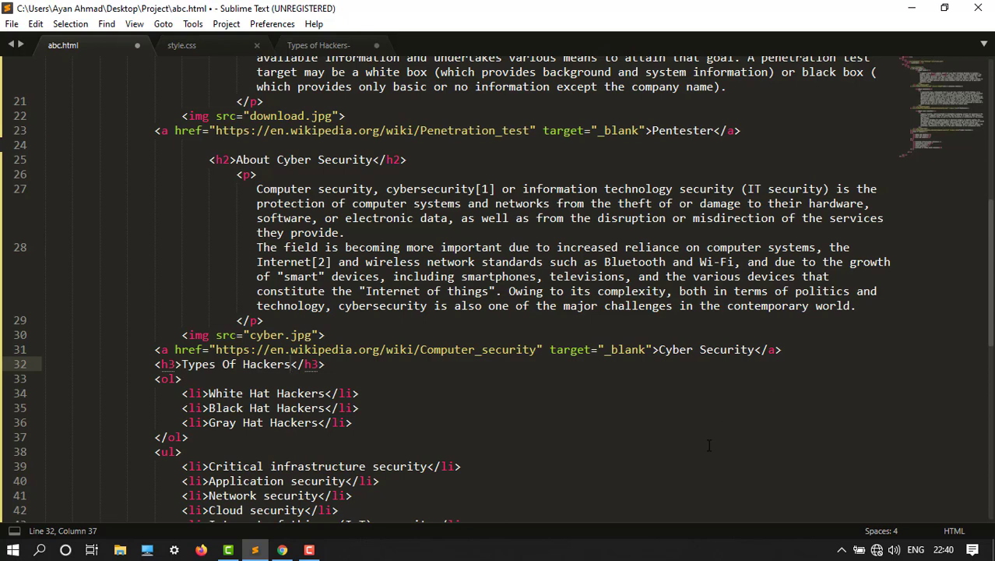
Add an <h3>Types of cyber security</h3> heading above the bulleted list and save abc.html.
click(187, 436)
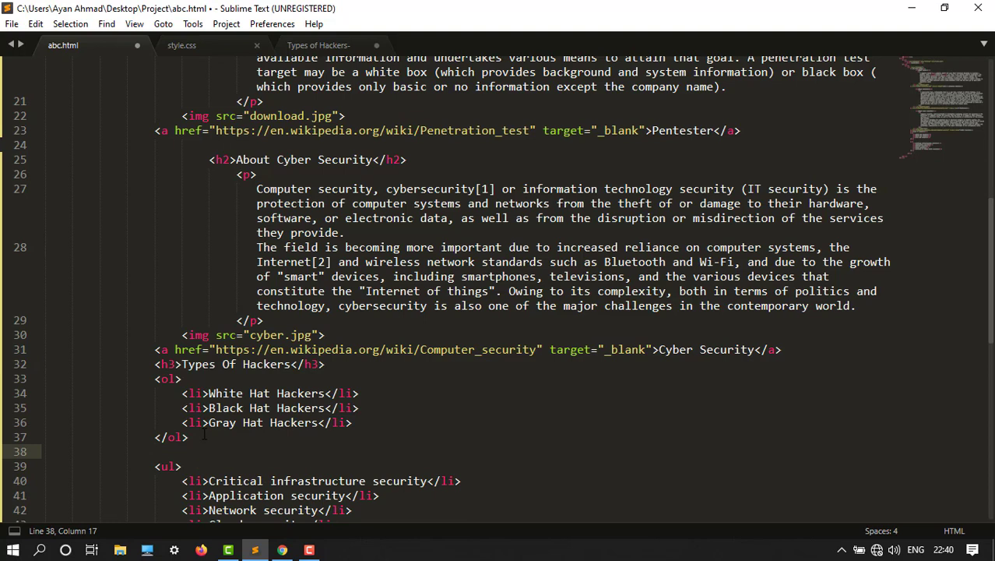
text(h)
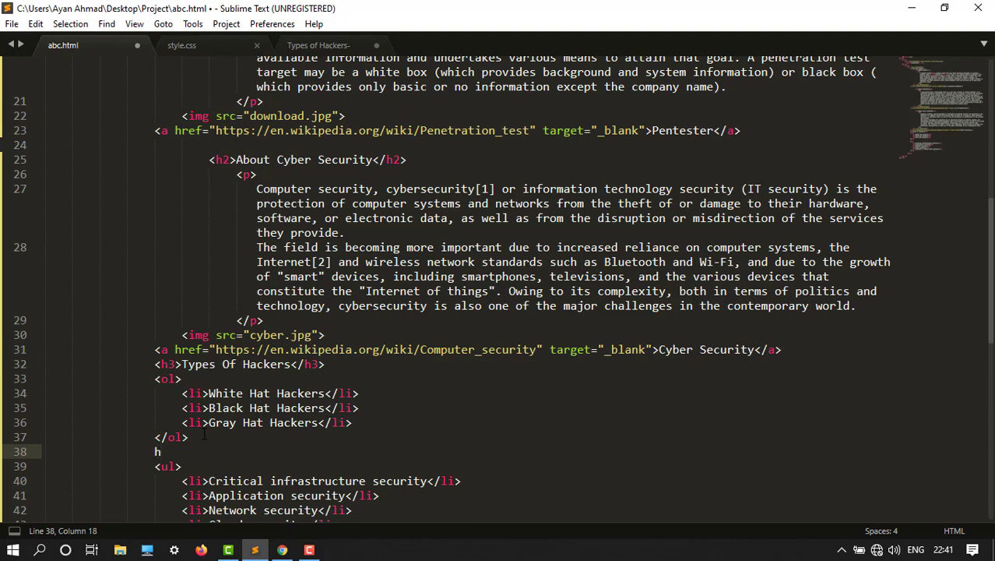
key(Backspace)
text(<)
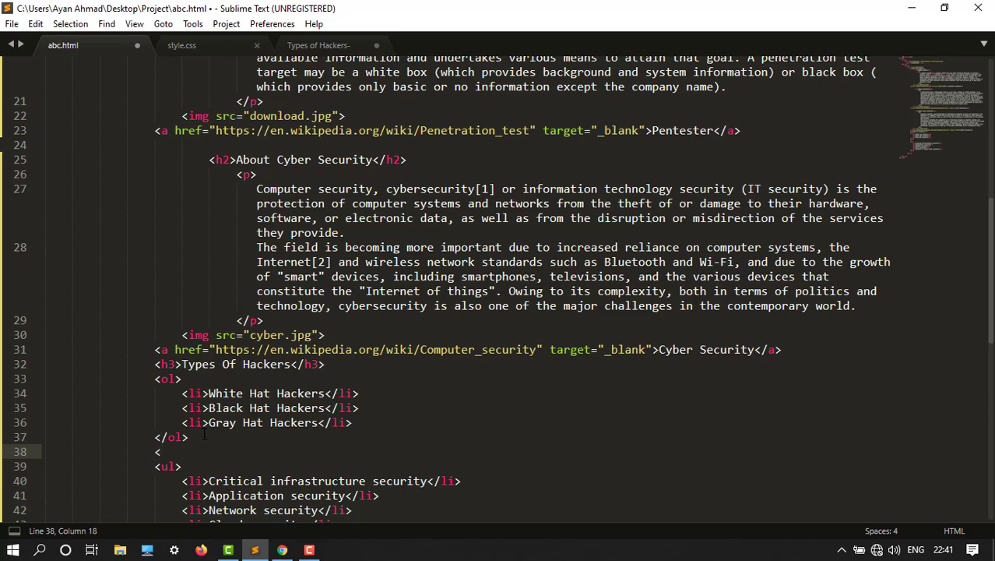
text(h3)
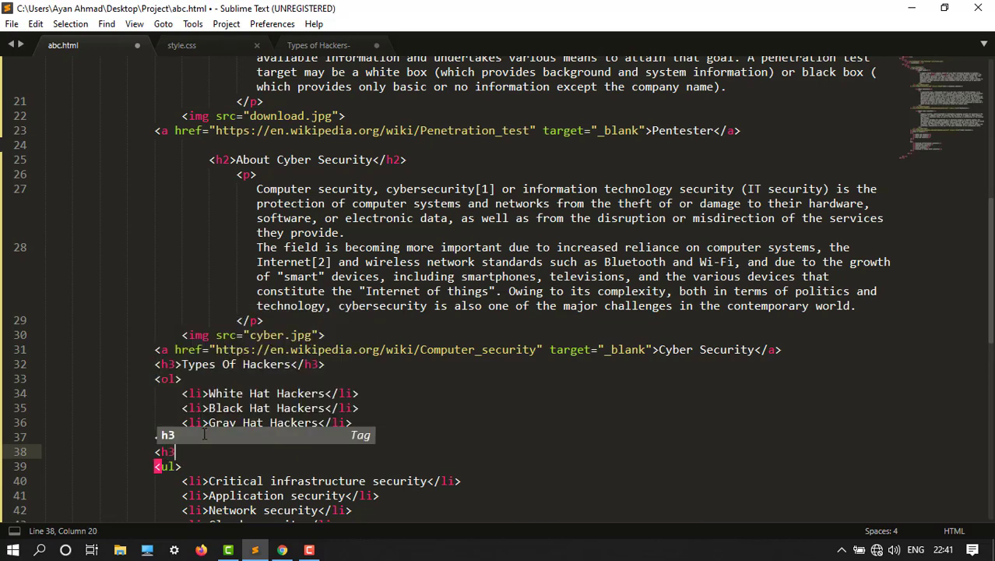
text(Types of cyber </h3>)
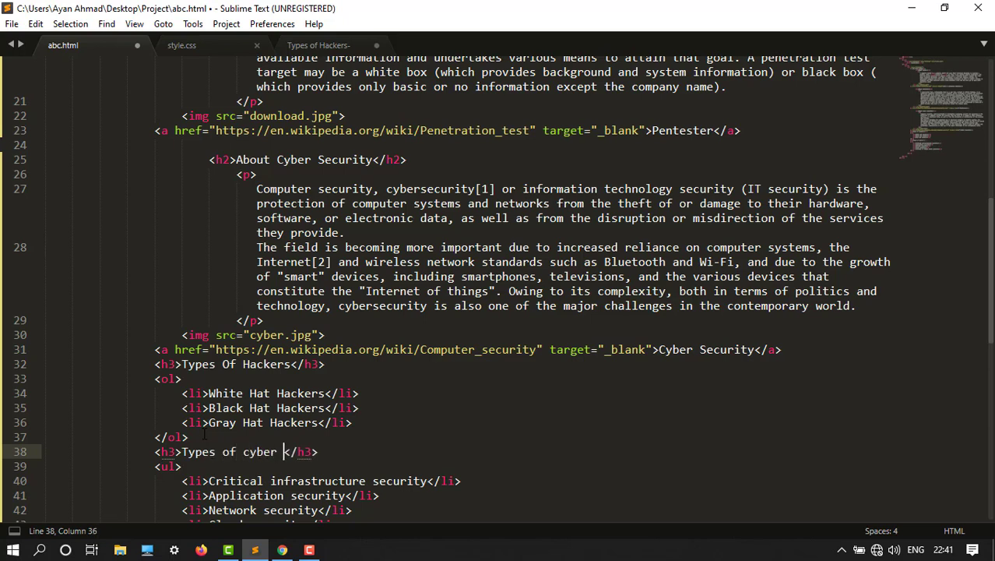
text(sce)
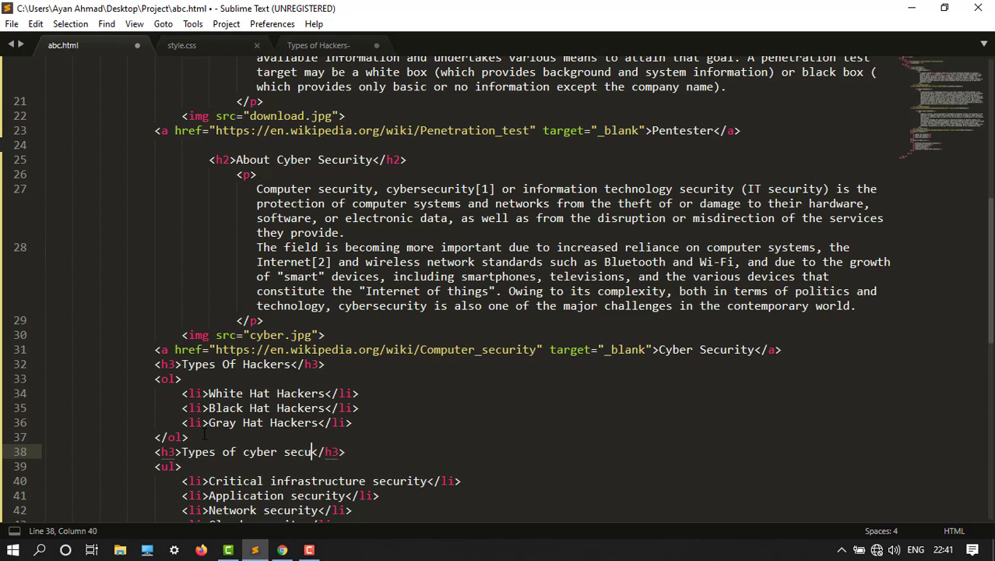
text(rity)
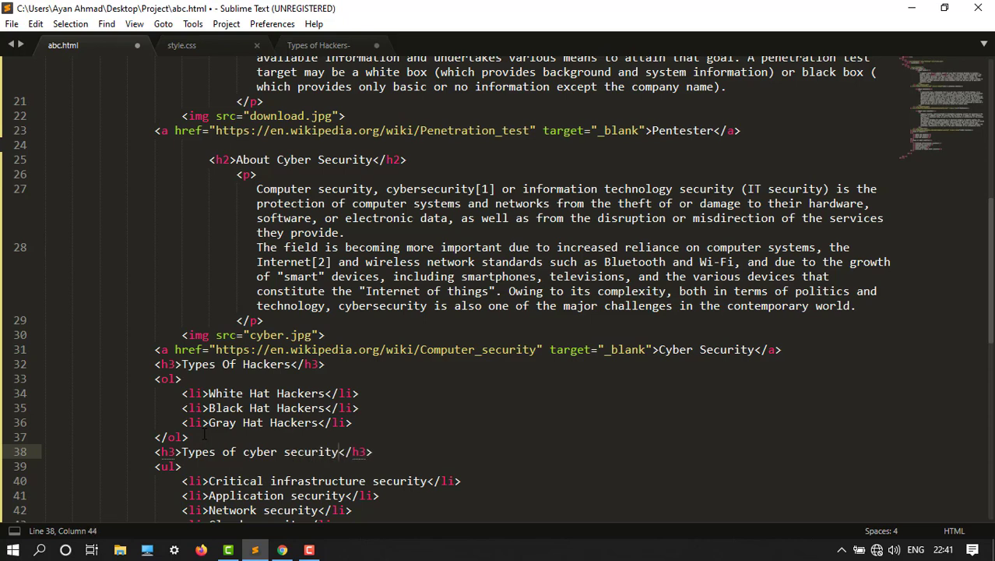
key(ctrl+s)
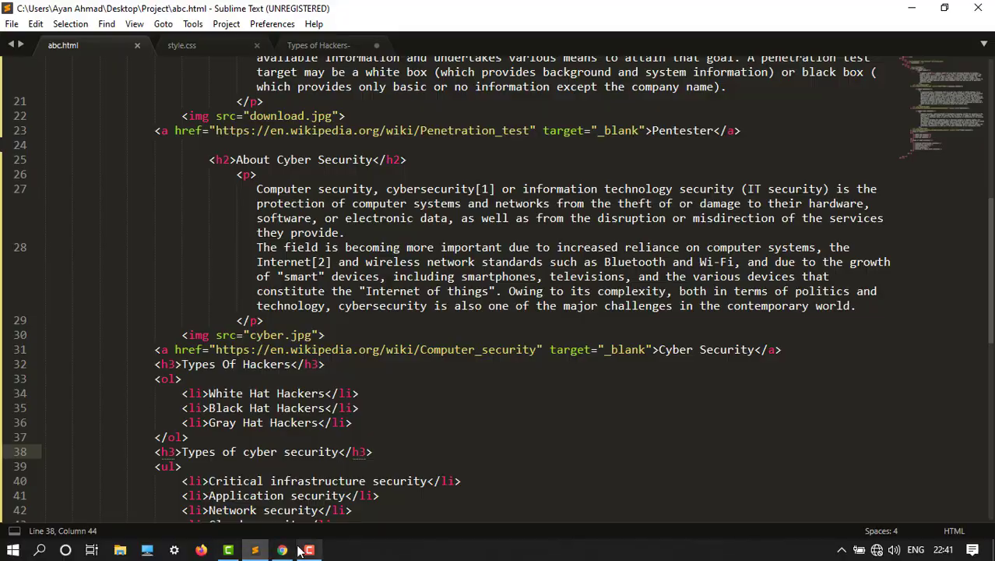
Review the Types Of Hackers and Types of cyber security headings in Chrome, then return to the editor.
click(282, 551)
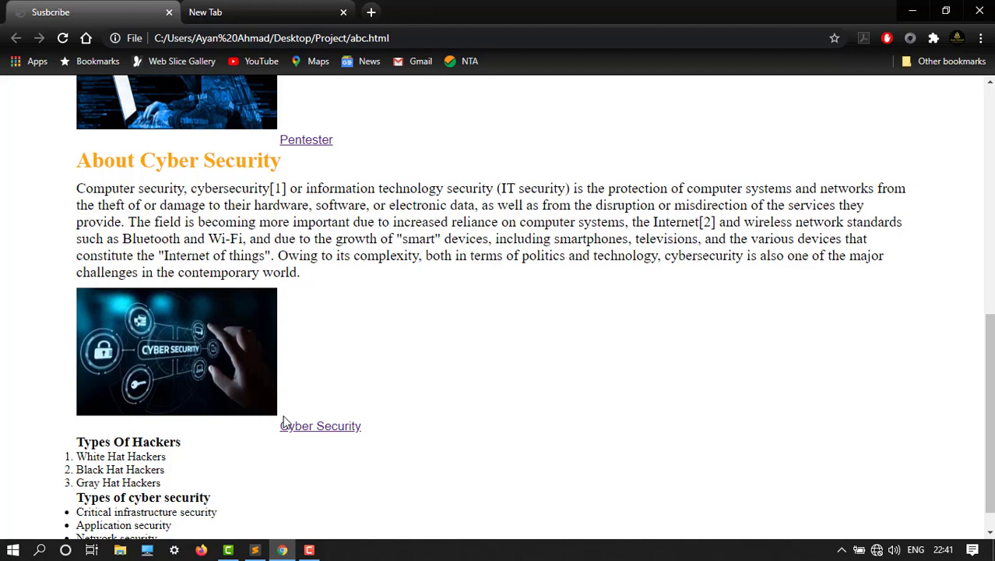
mouse_move(327, 545)
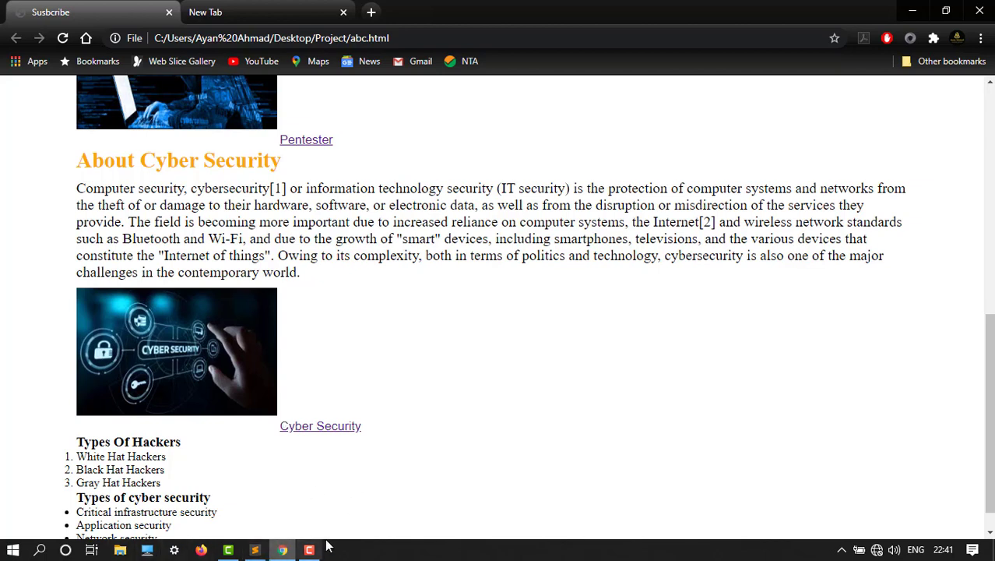
mouse_move(244, 502)
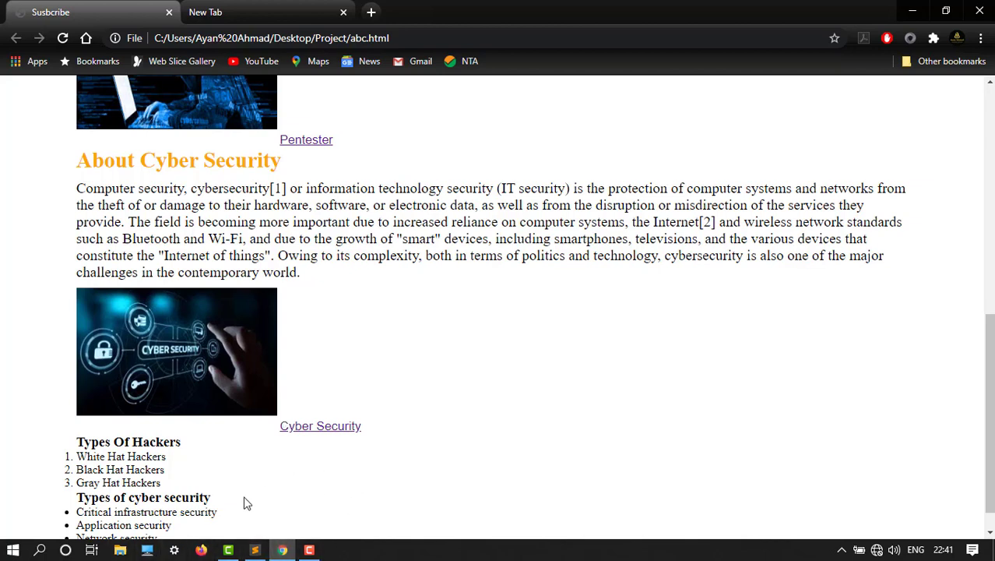
click(254, 550)
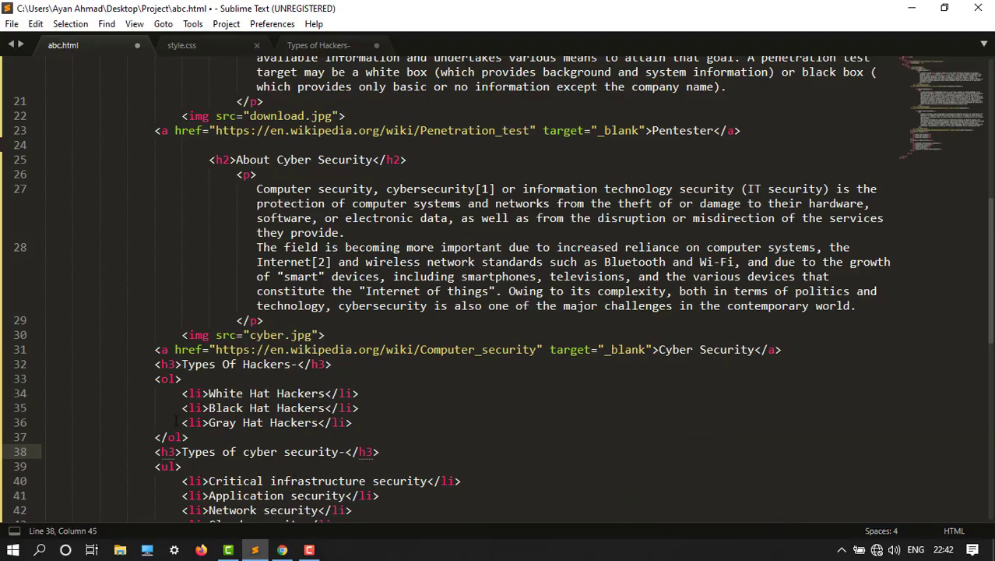
Add an h3 rule with color orange and font-size 24px at the end of style.css and save it.
click(181, 45)
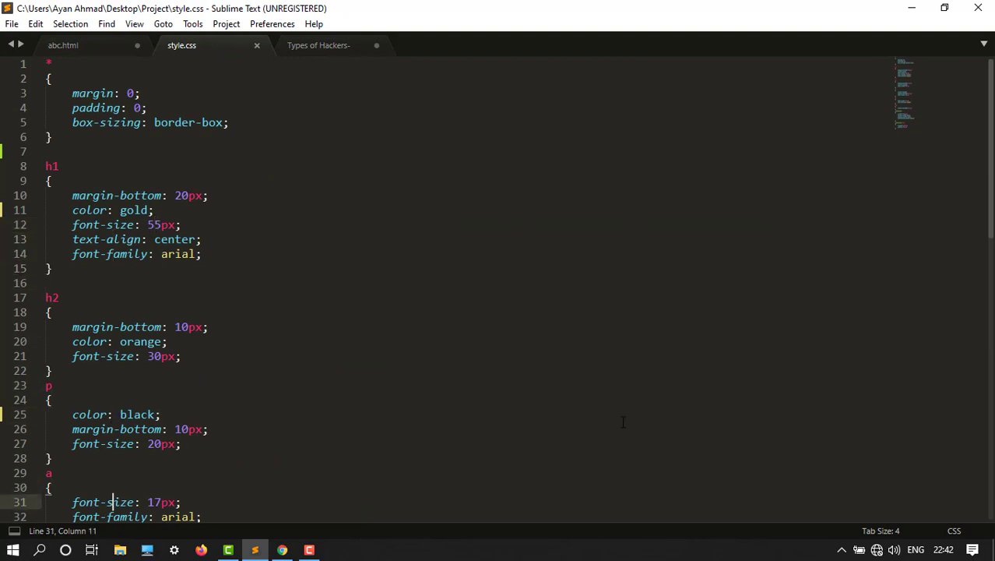
scroll(down, 3)
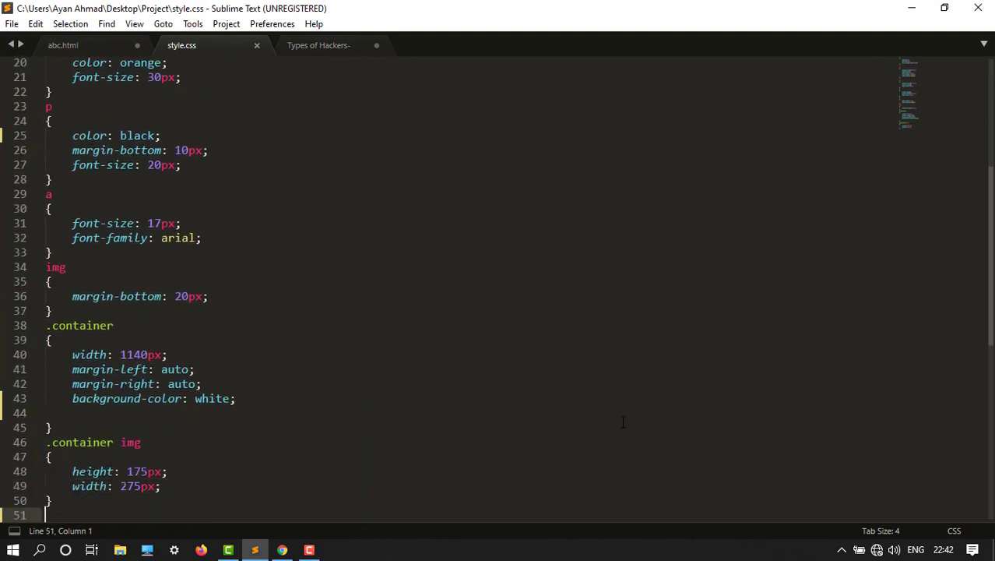
text(h3)
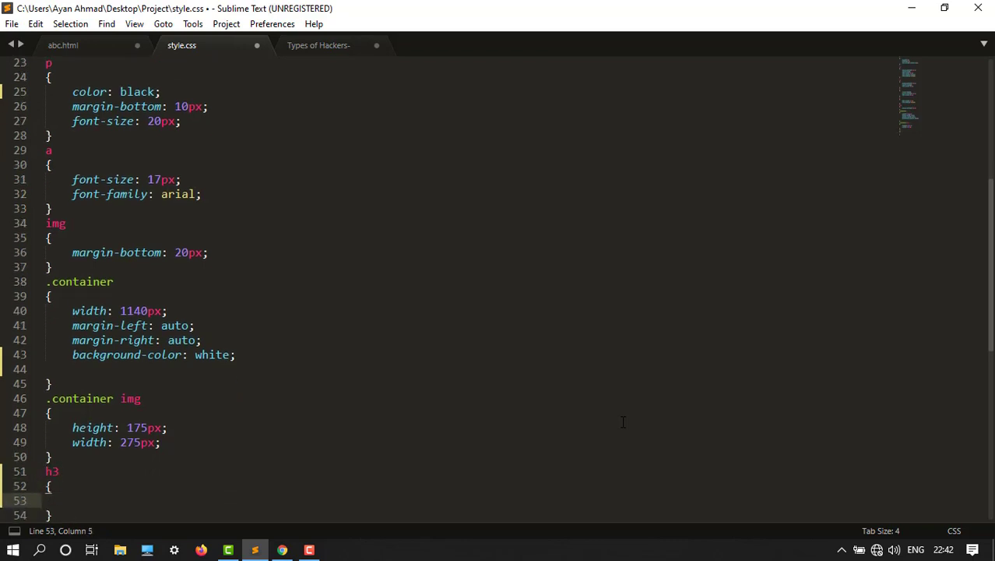
text(color:)
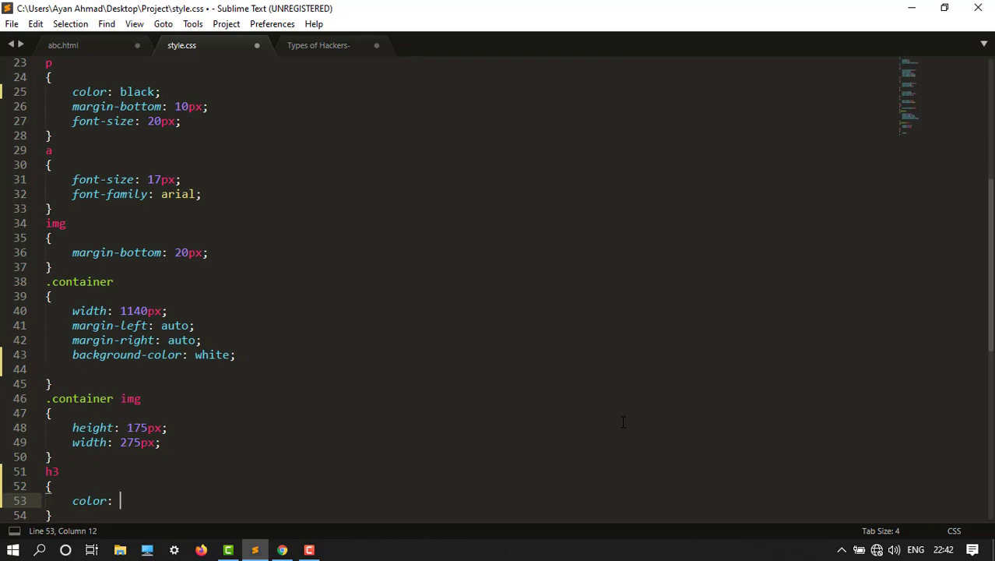
text(orange)
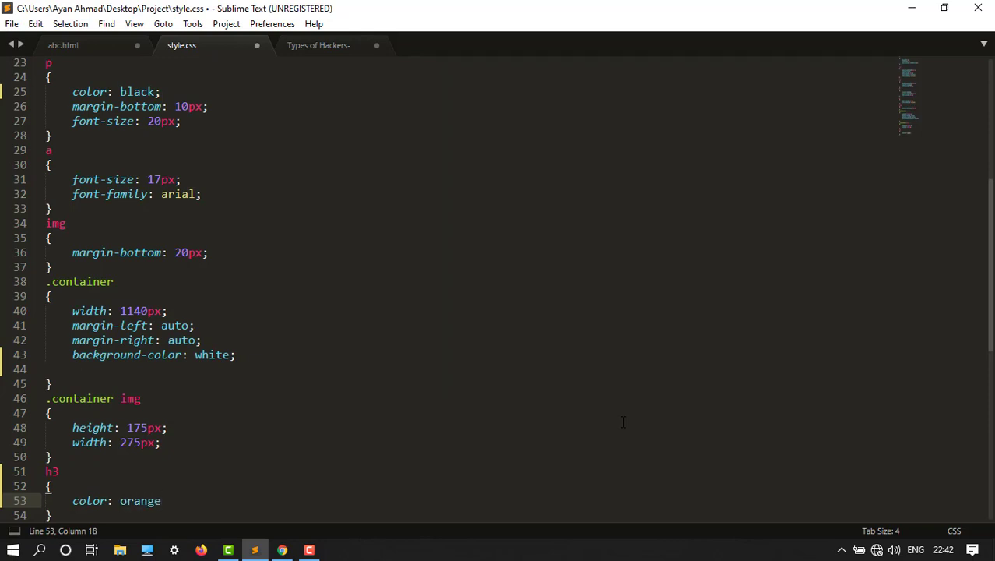
text(;)
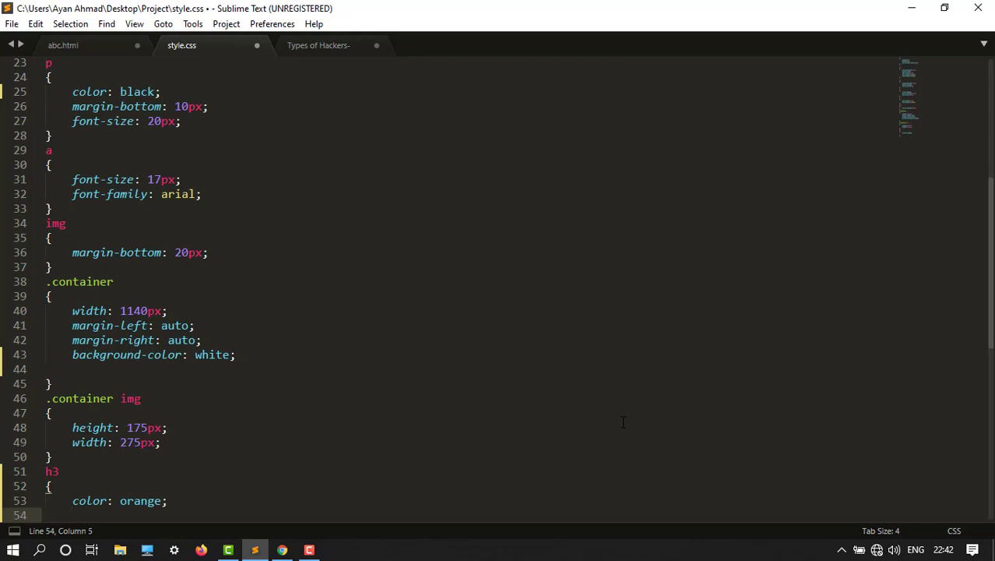
text(font-size: 2)
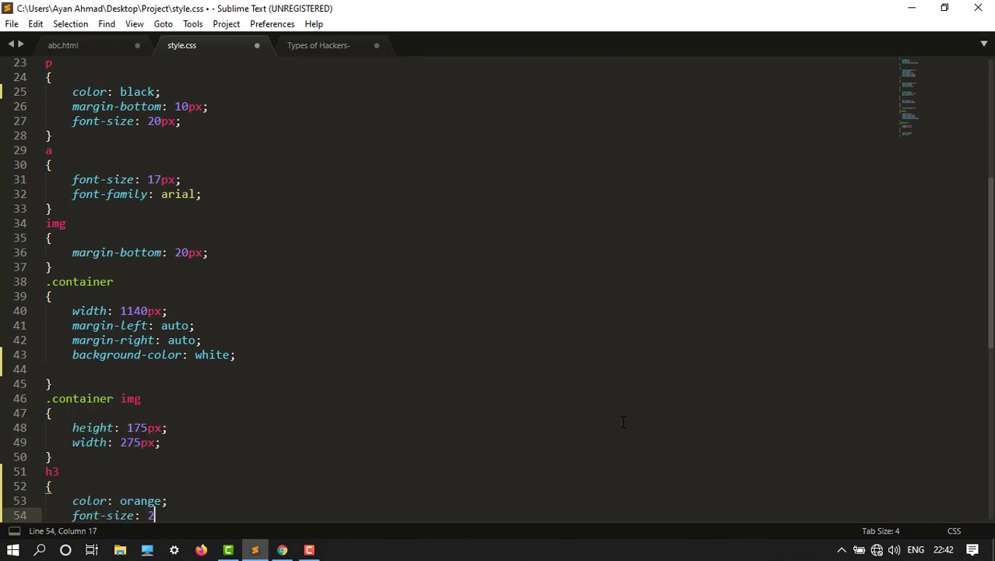
text(4px)
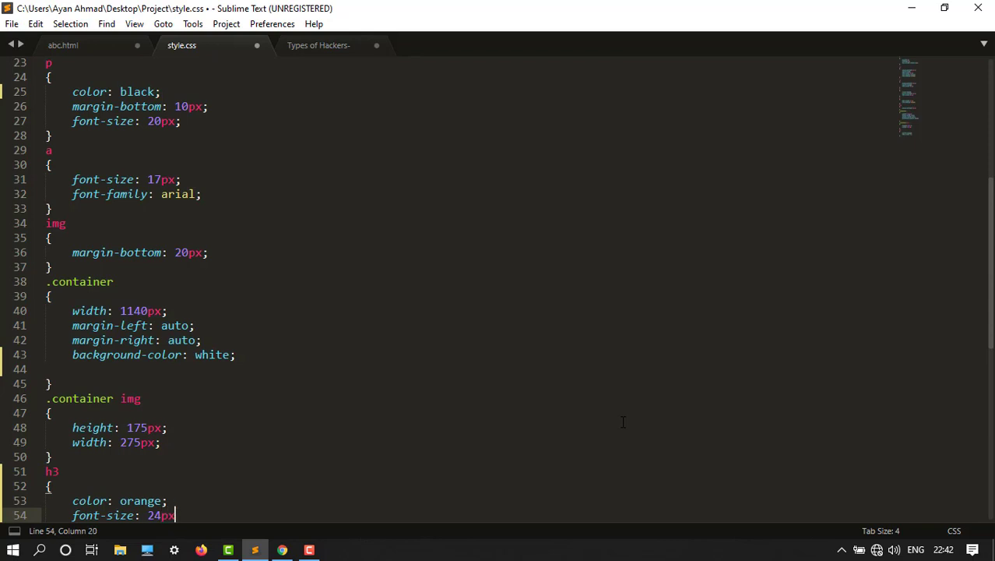
key(ctrl+s)
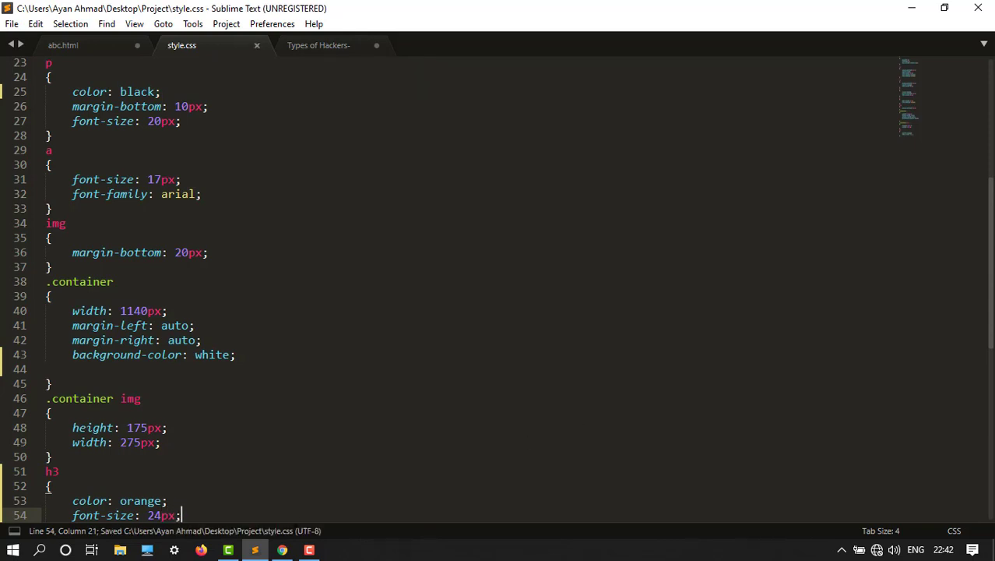
View both h3 headings rendered in orange in Chrome, then return to the editor.
click(281, 550)
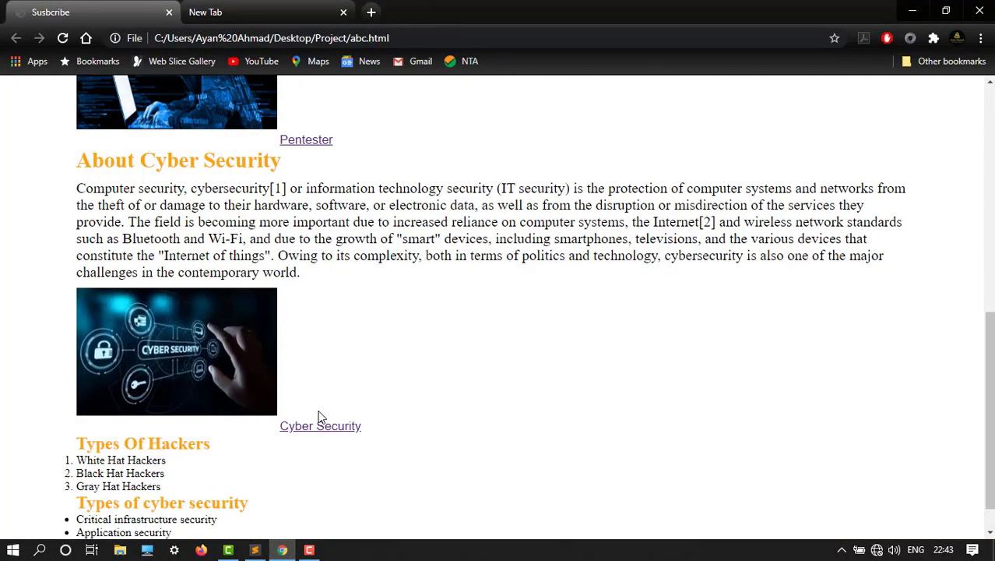
scroll(down, 3)
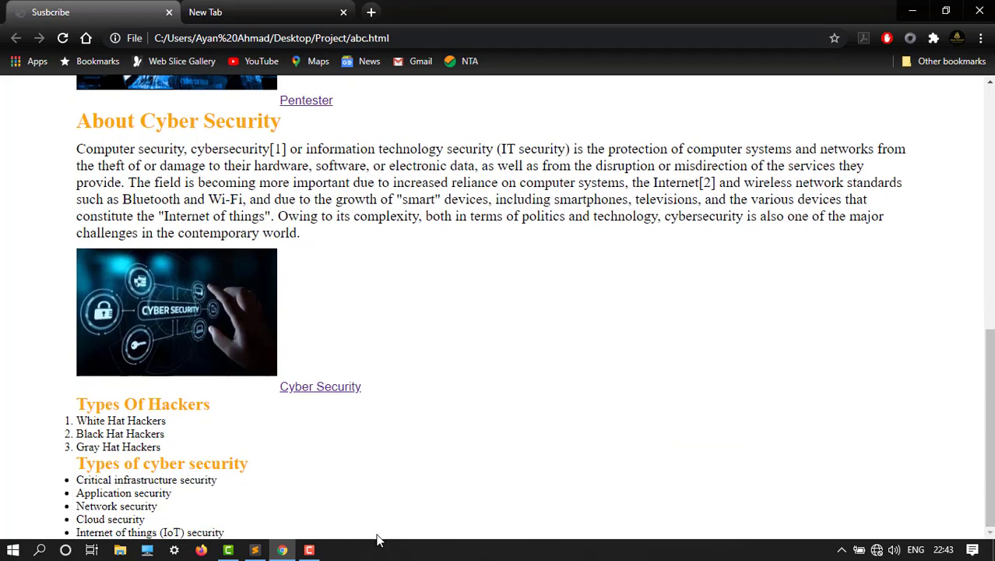
click(254, 550)
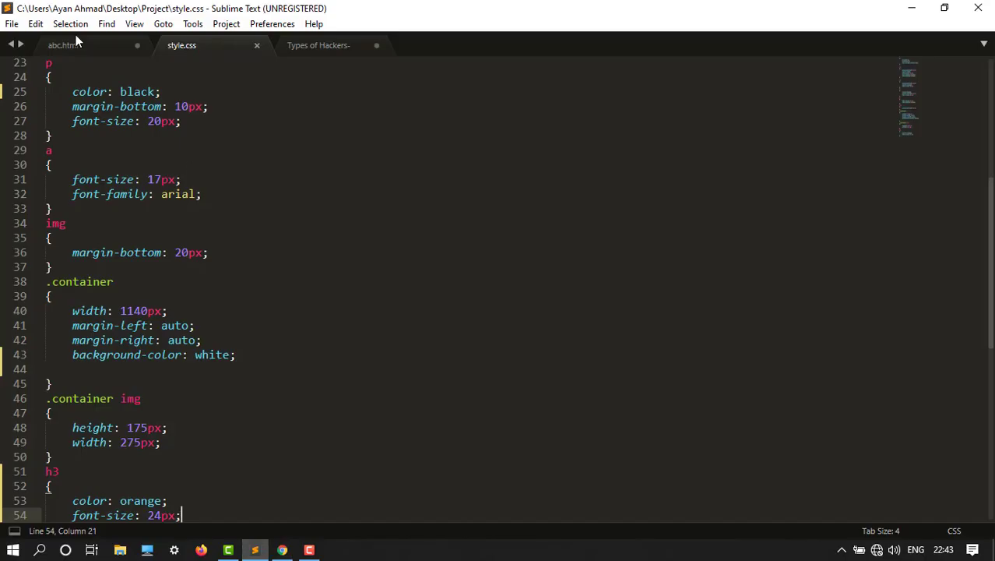
Wrap White Hat Hackers in <strong></strong> tags in abc.html and save.
click(64, 44)
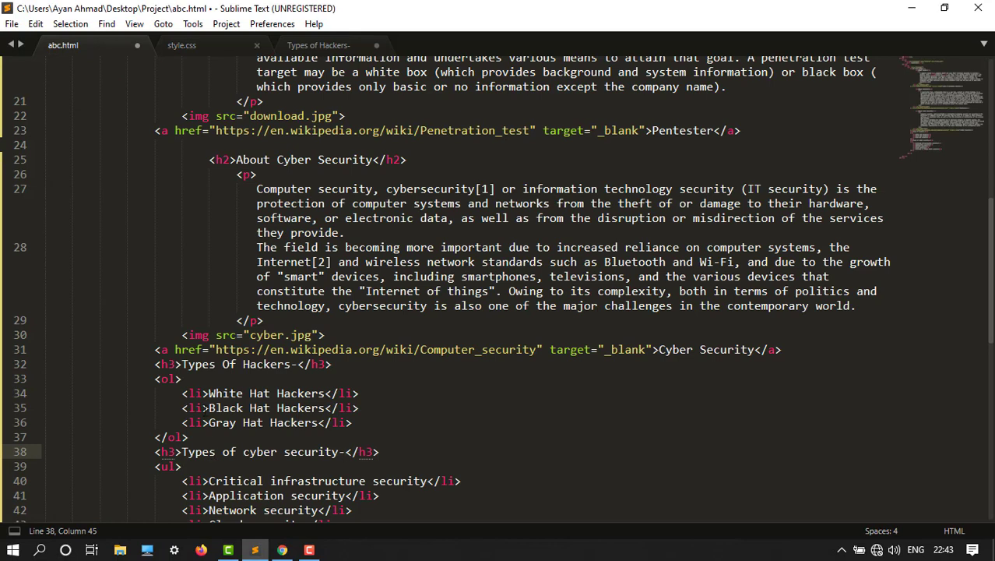
click(229, 392)
text(<)
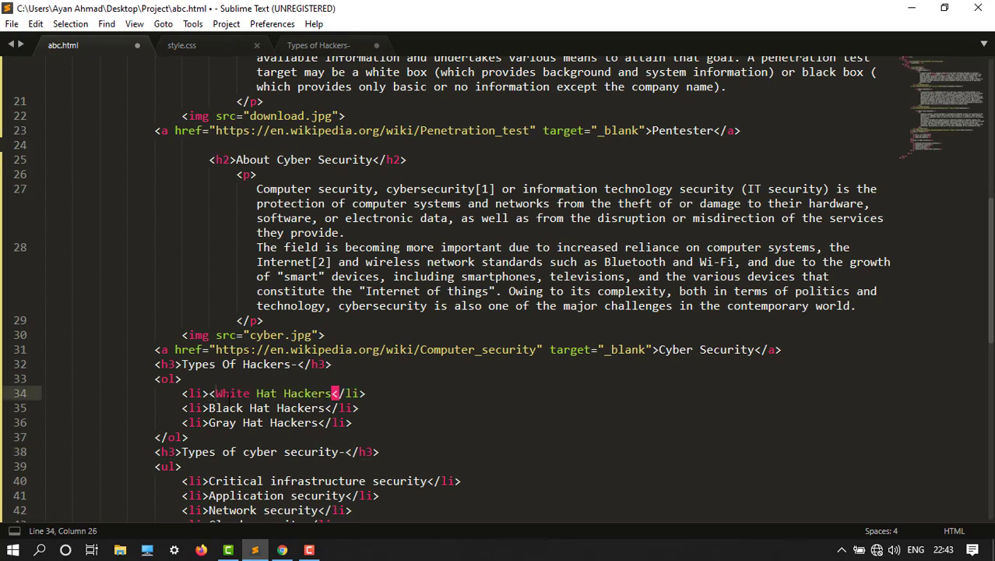
text(strong>)
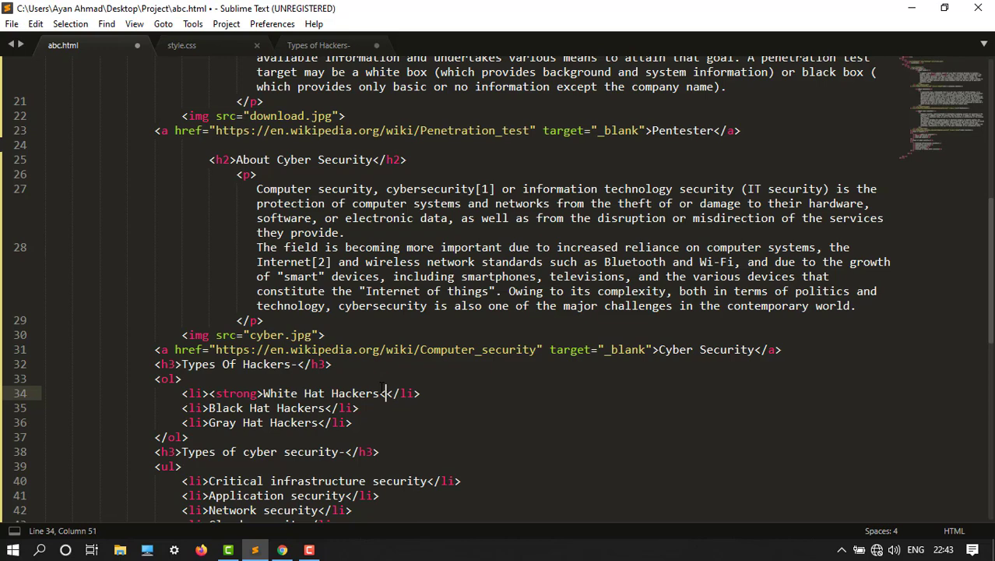
text(</strong>)
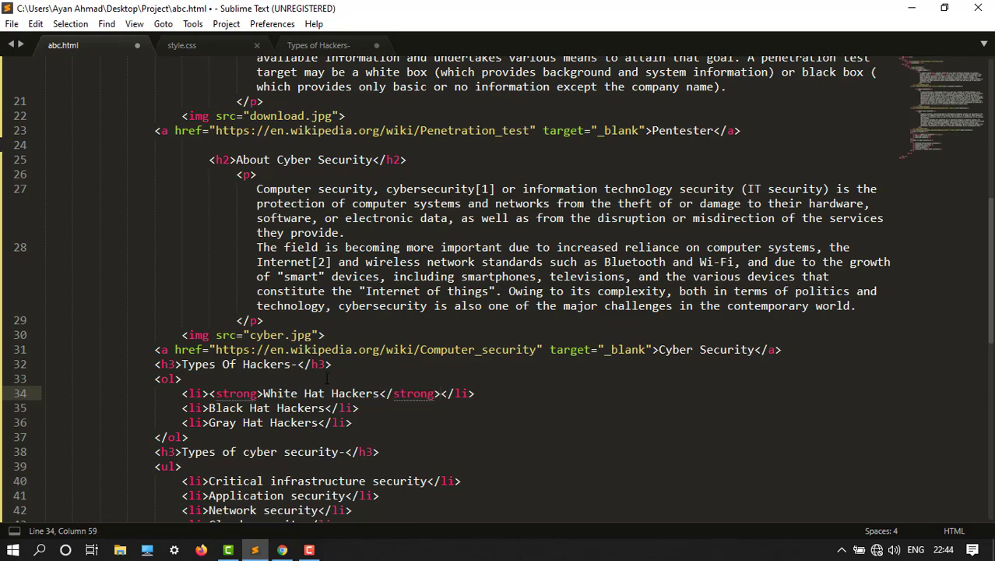
key(ctrl+s)
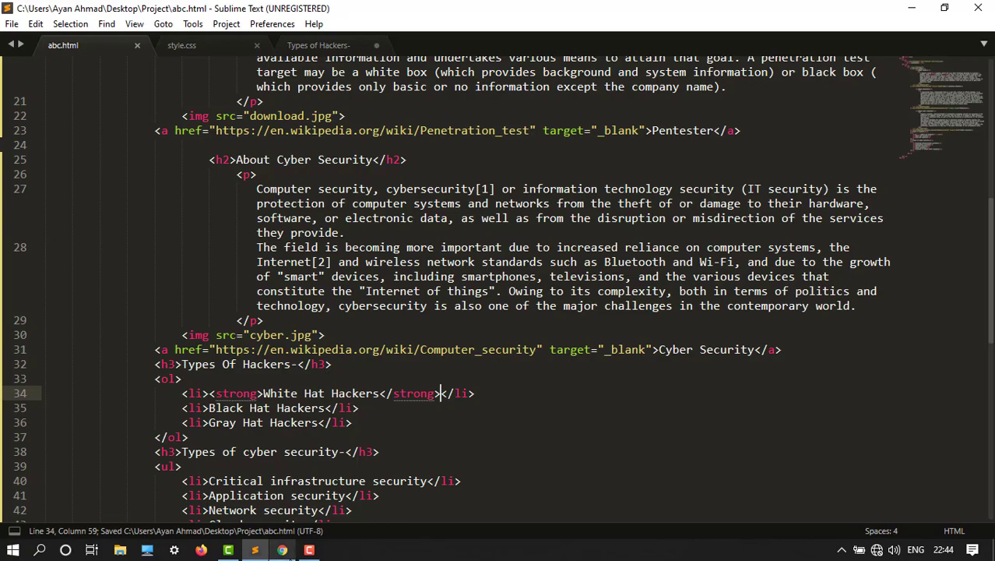
View White Hat Hackers rendered bold under the orange Types Of Hackers heading in Chrome.
click(282, 551)
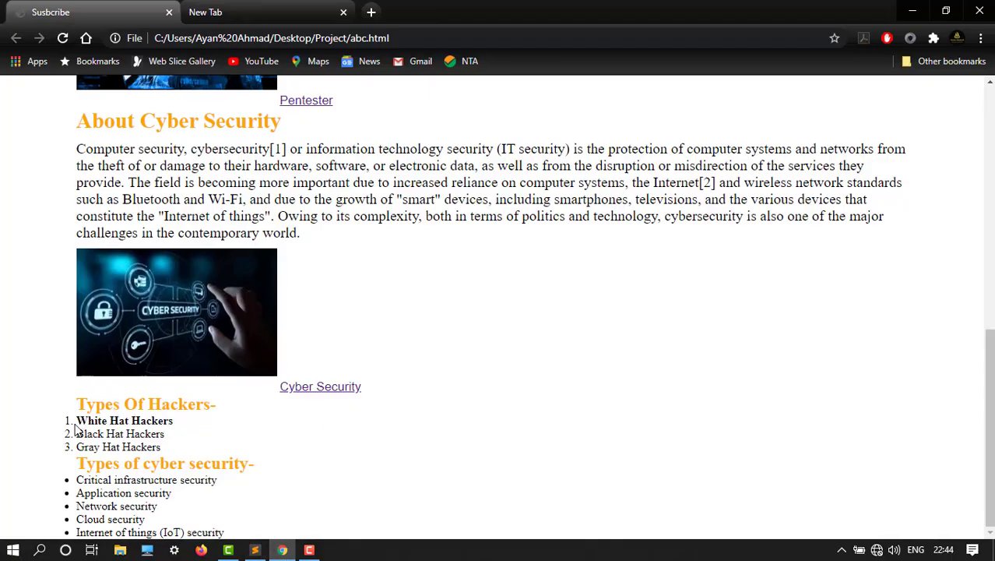
mouse_move(112, 299)
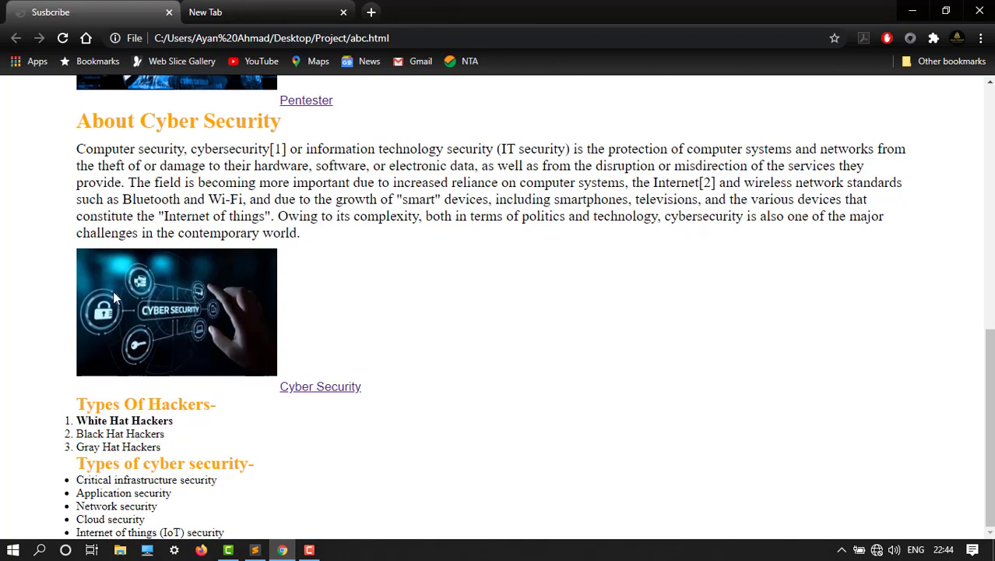